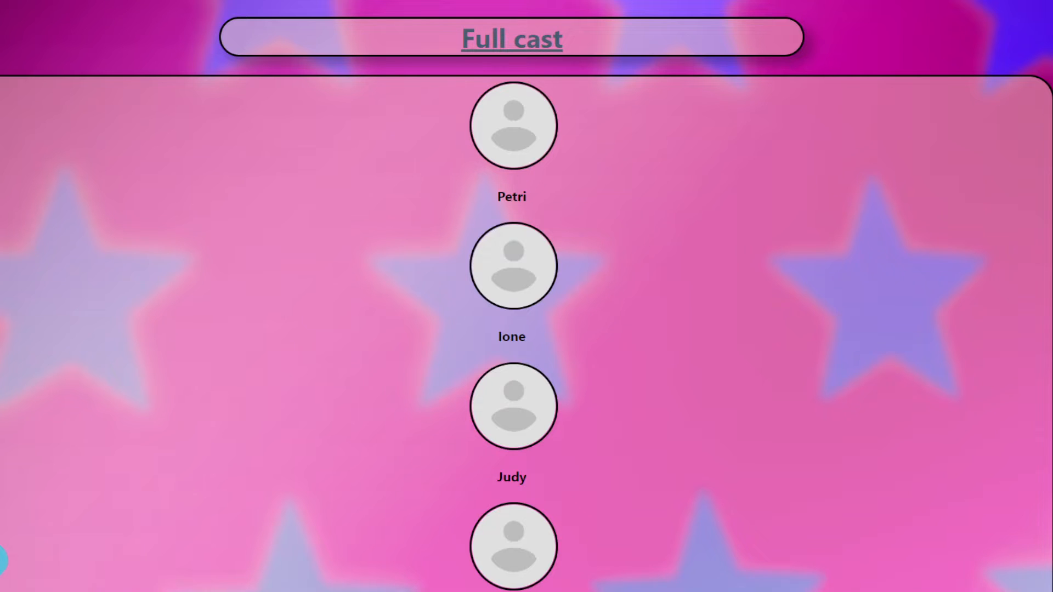
Review the Animal Crossing cast list and proceed to the first mini-challenge, won by Cranston.
scroll(down, 3)
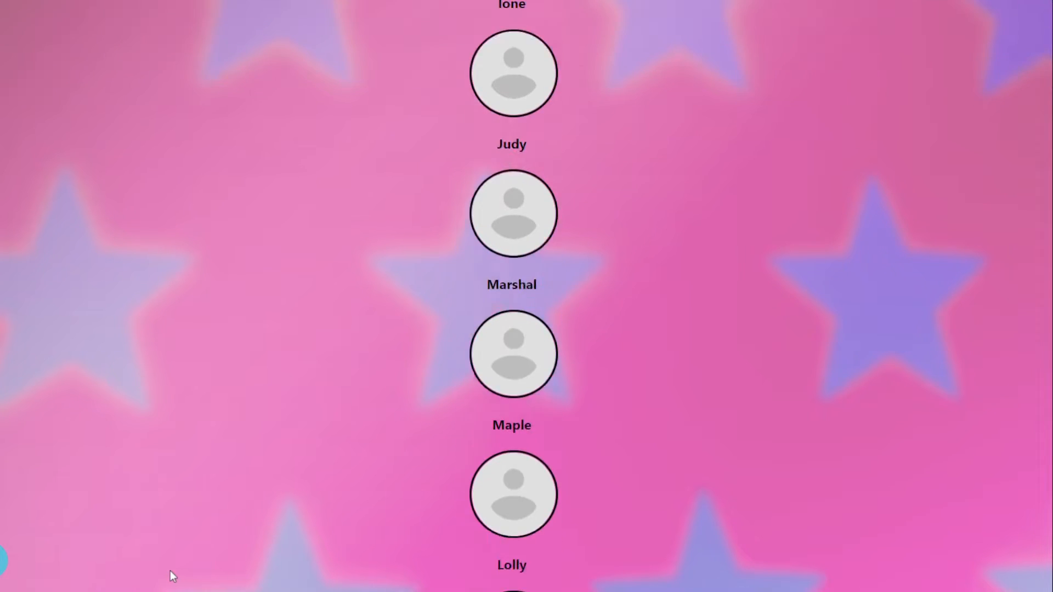
scroll(up, 3)
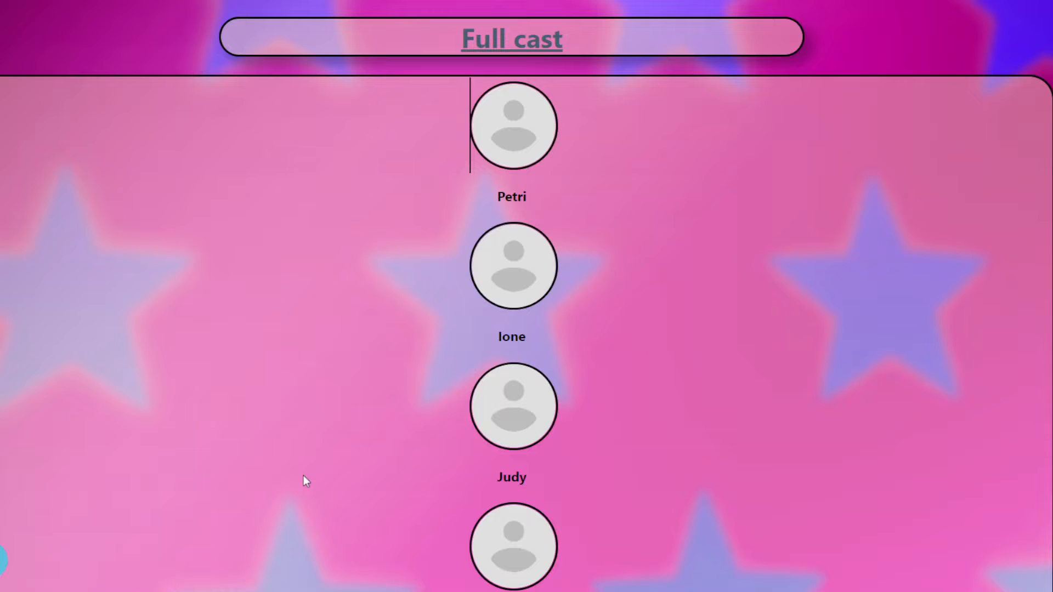
scroll(down, 3)
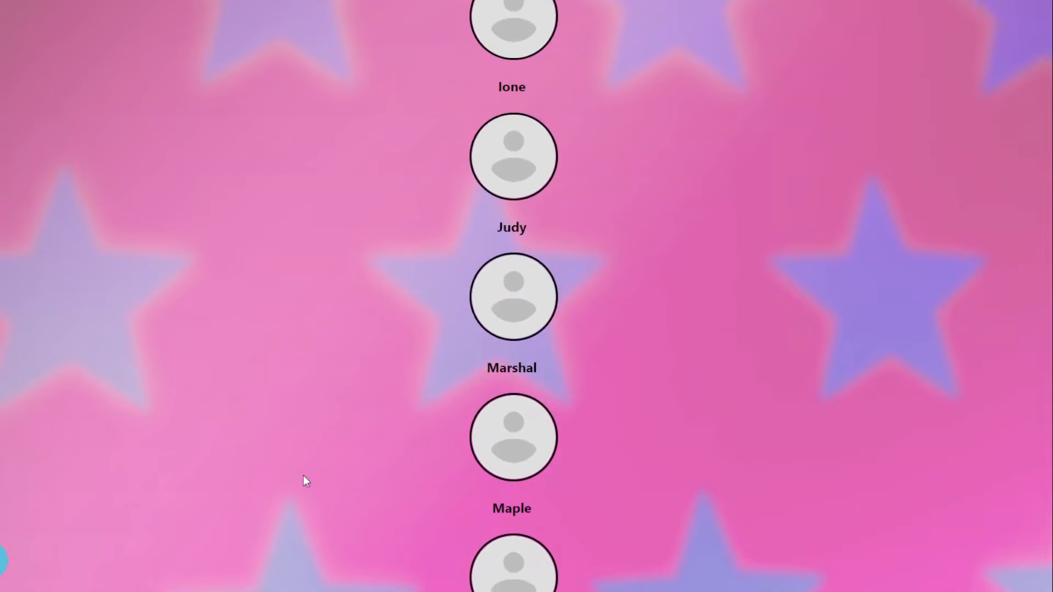
scroll(down, 3)
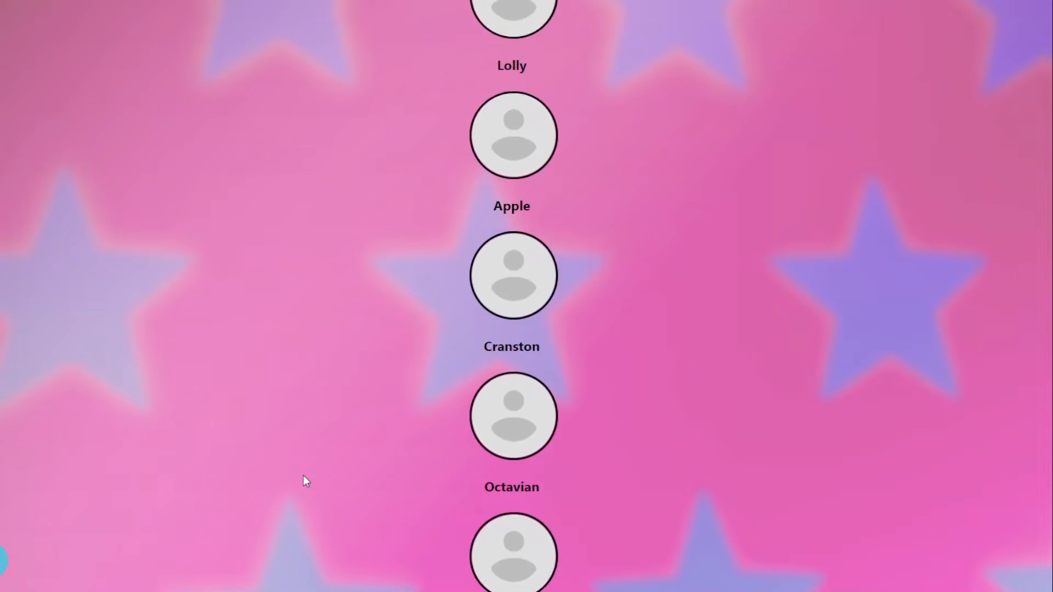
scroll(down, 3)
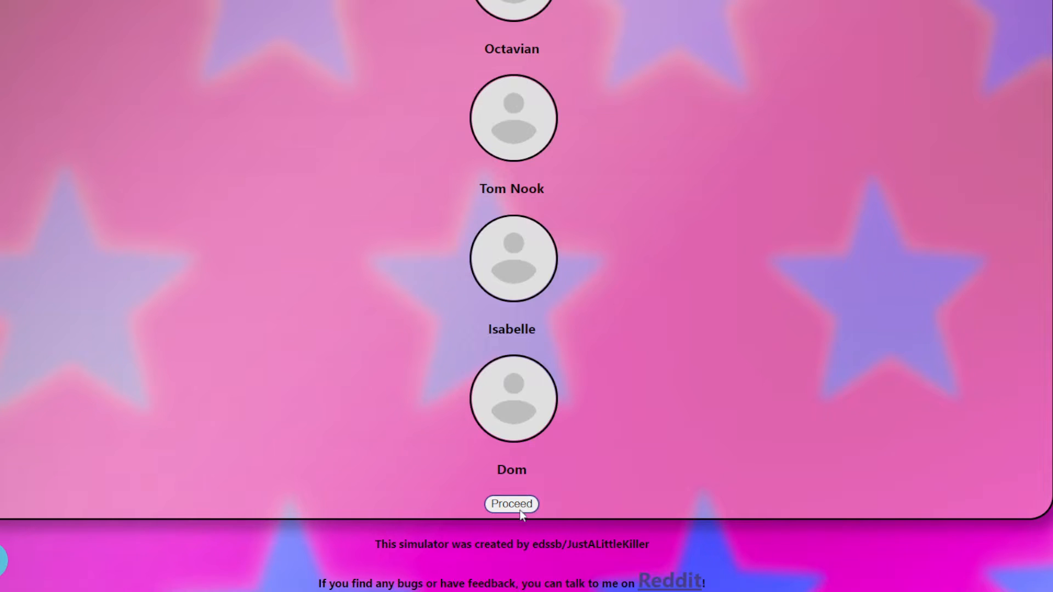
click(511, 503)
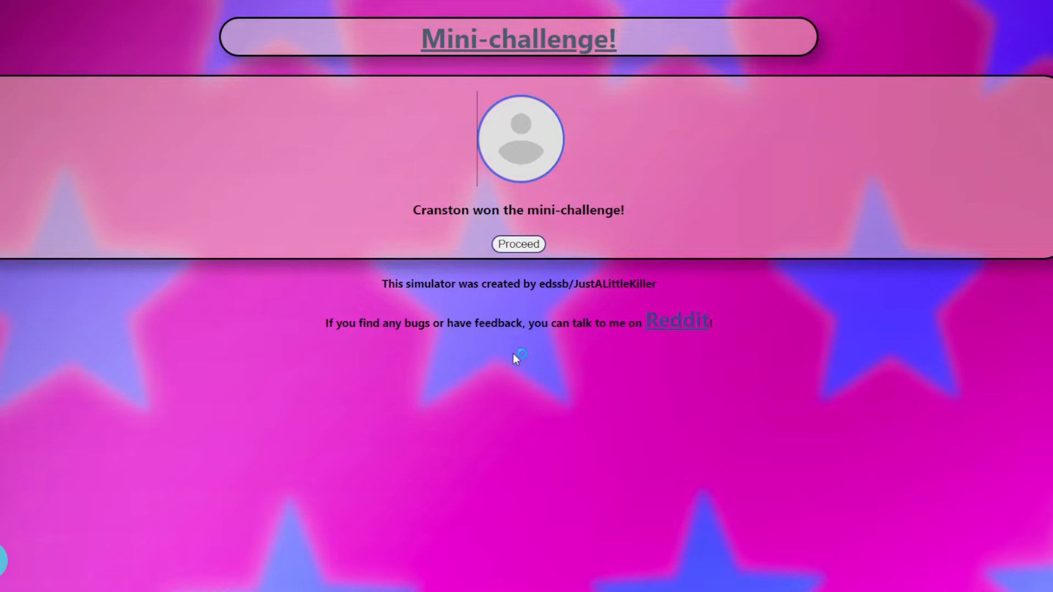
mouse_move(517, 360)
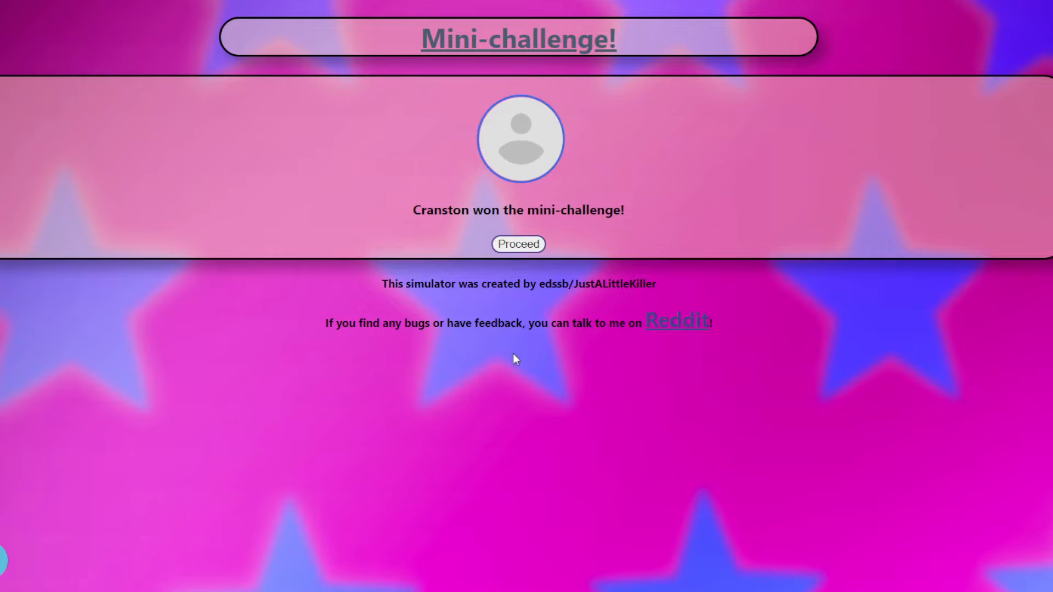
mouse_move(516, 245)
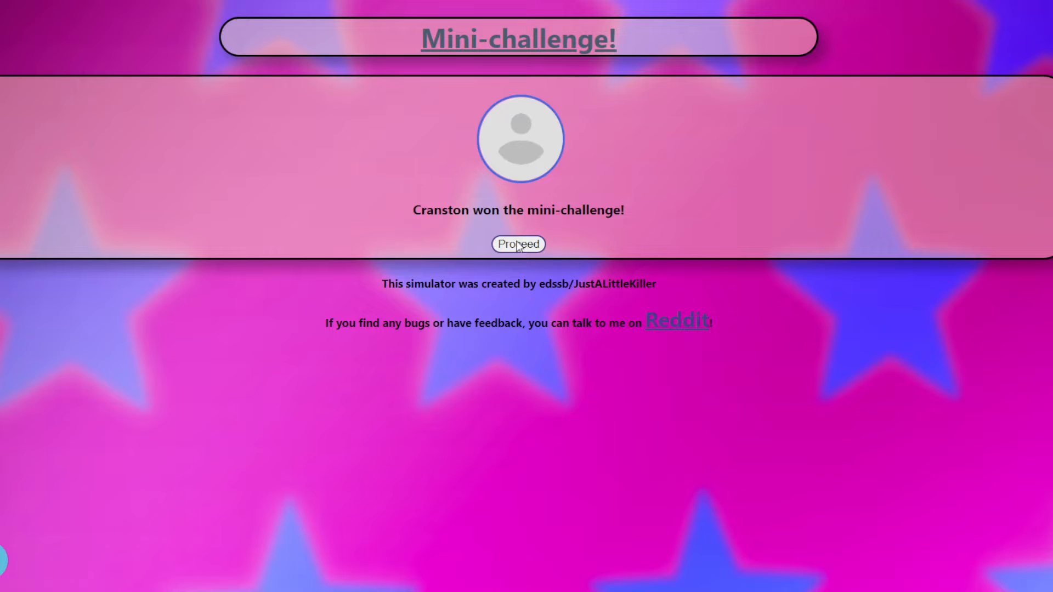
Play the outfit maxi-challenge performances and continue to judging with six tops and bottoms named.
click(517, 243)
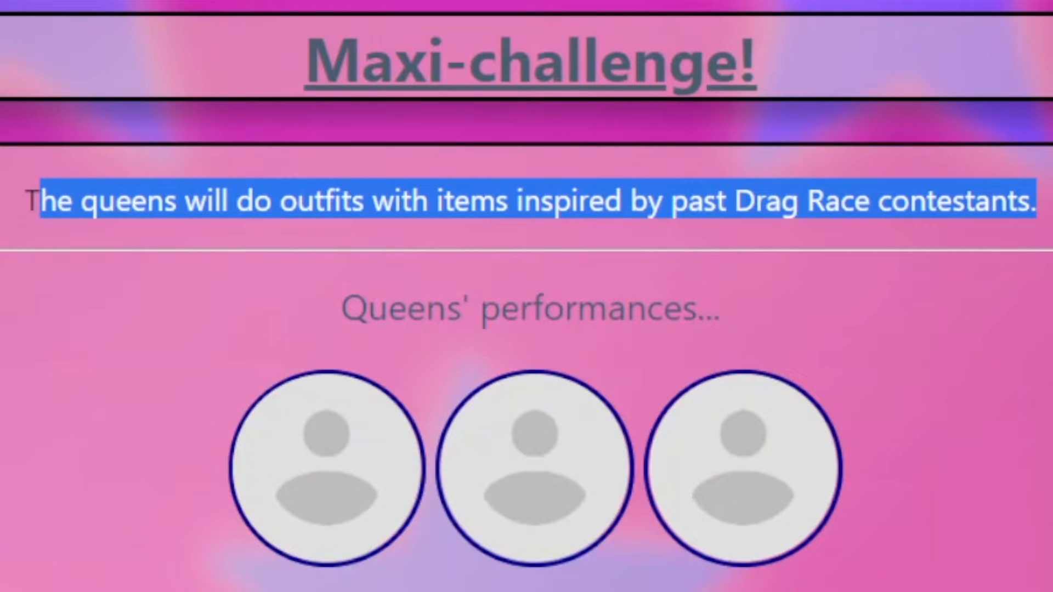
scroll(down, 3)
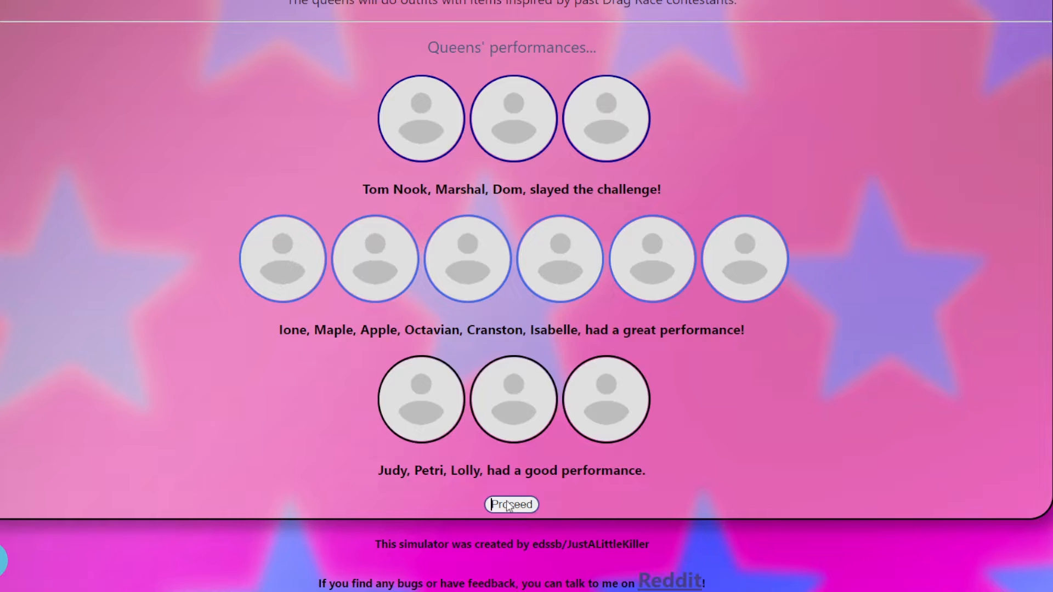
click(511, 505)
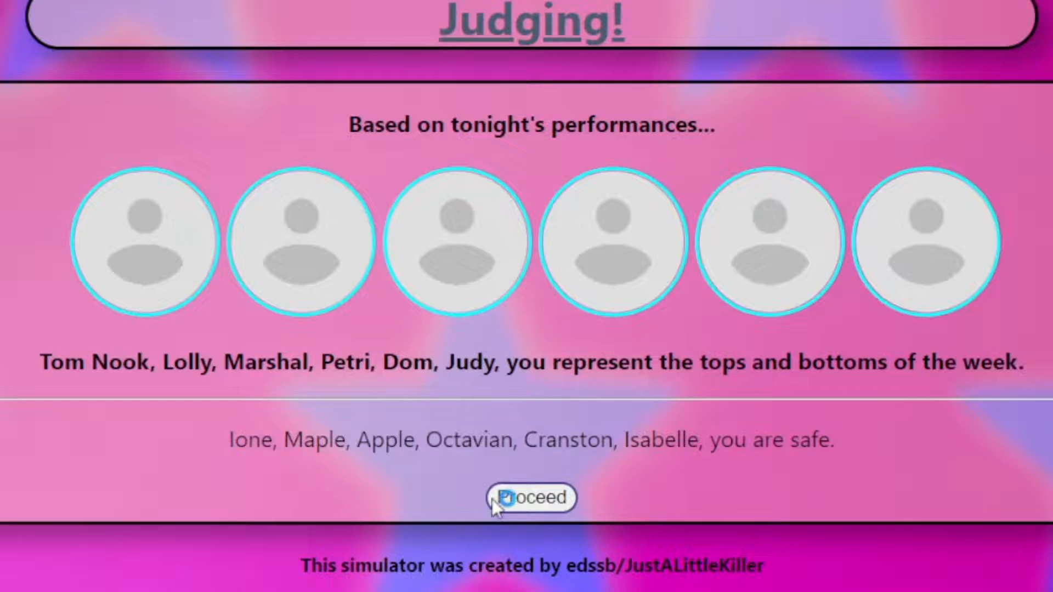
Reveal the judges' decisions: Tom Nook wins, Judy safe, Petri and Lolly up for elimination.
click(534, 498)
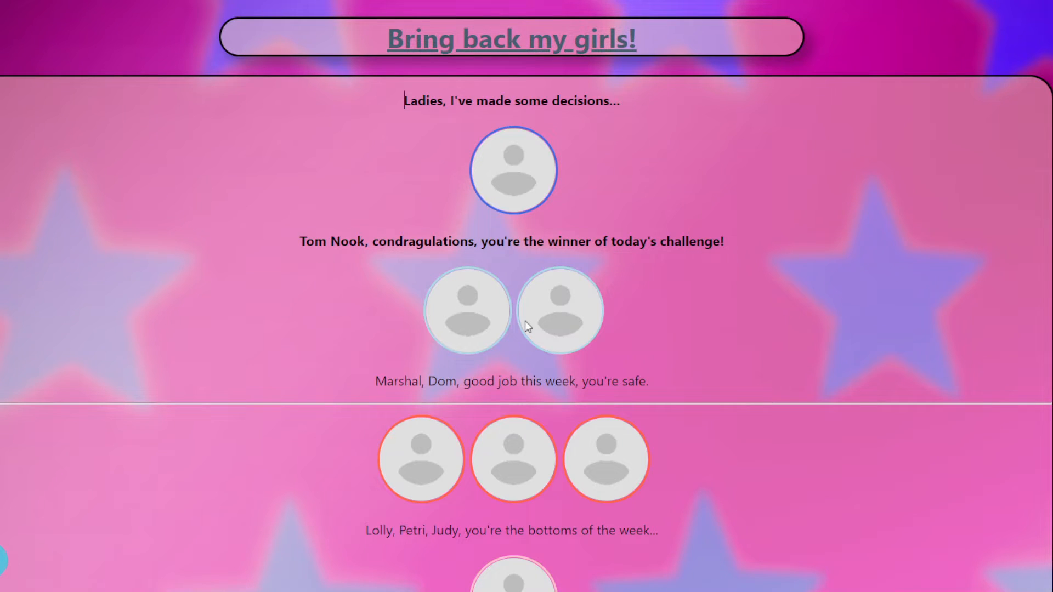
scroll(down, 3)
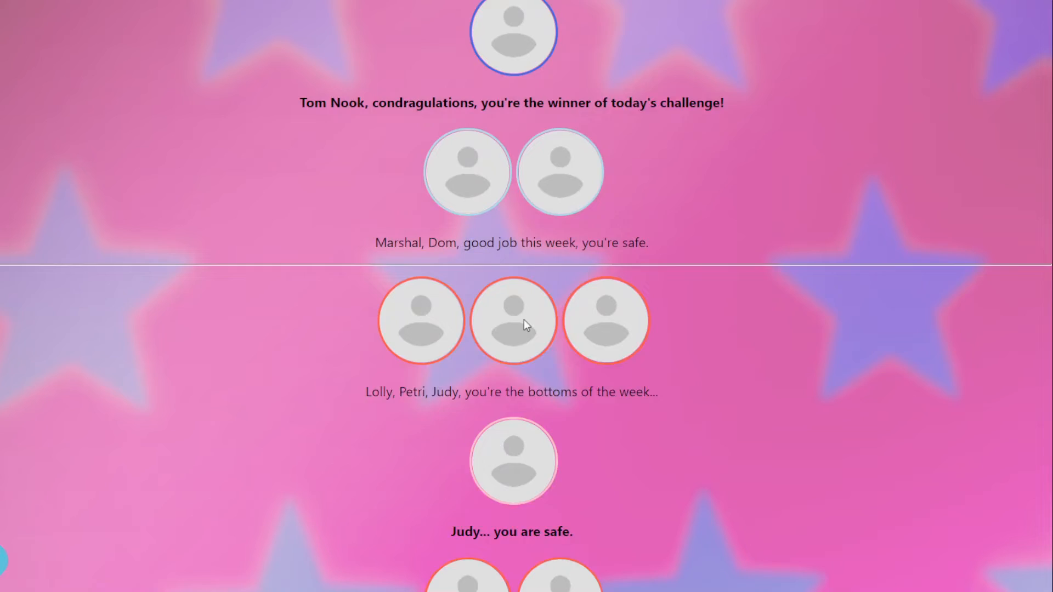
scroll(down, 3)
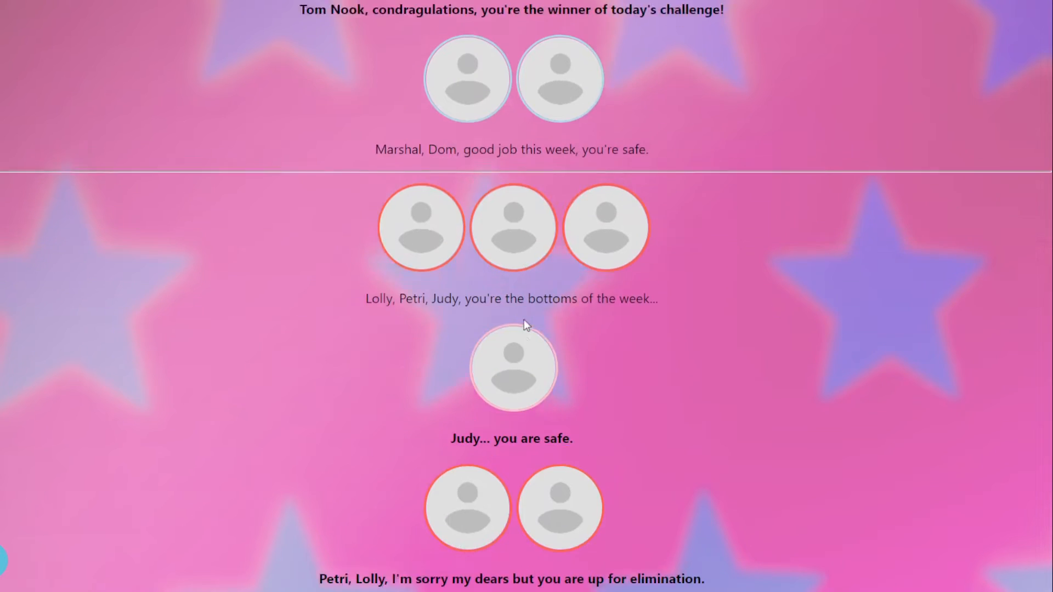
scroll(down, 3)
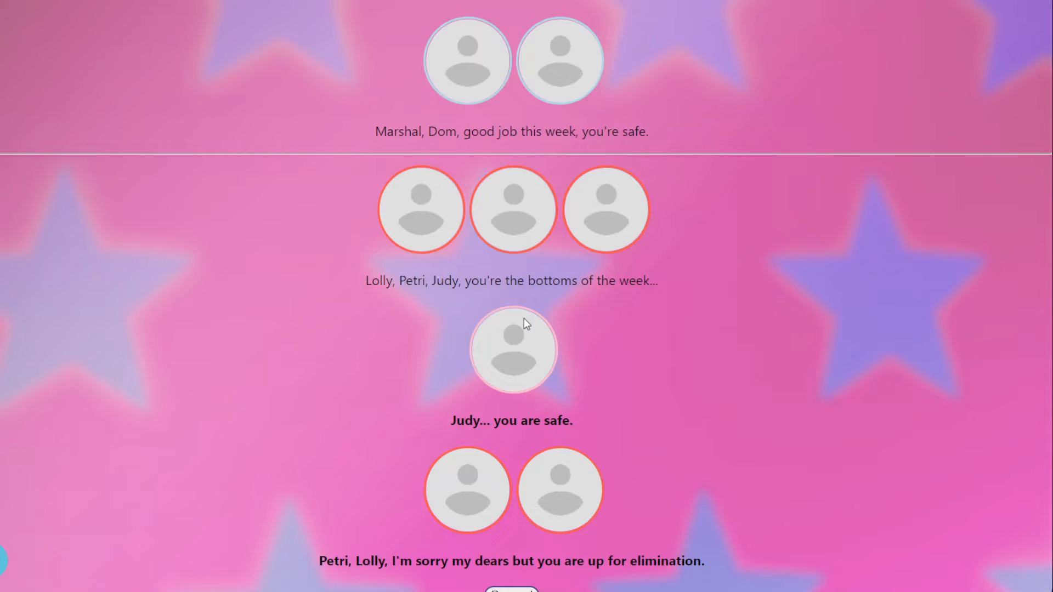
scroll(down, 3)
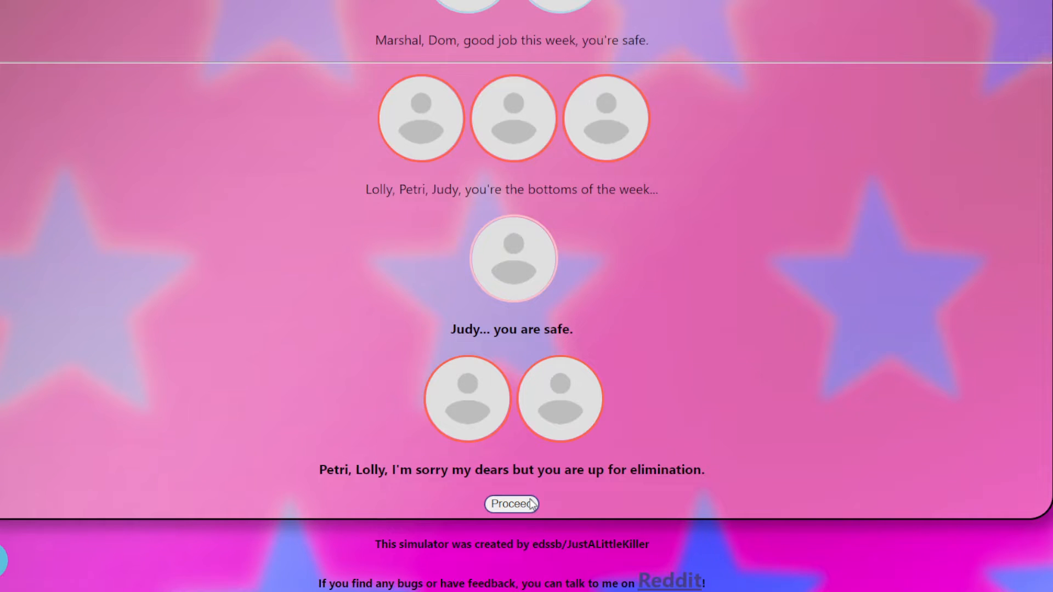
mouse_move(185, 405)
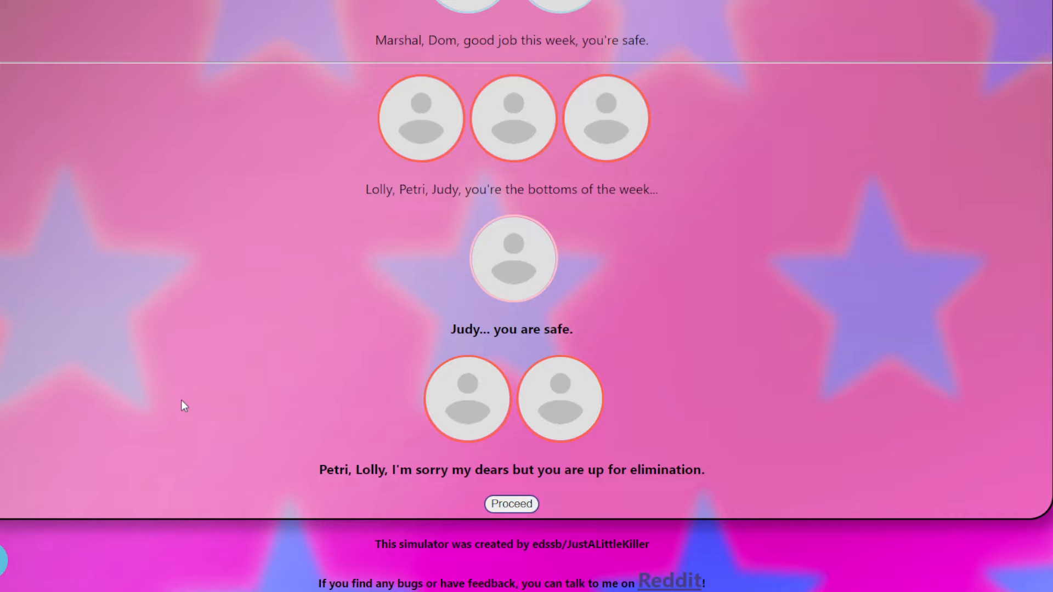
mouse_move(506, 453)
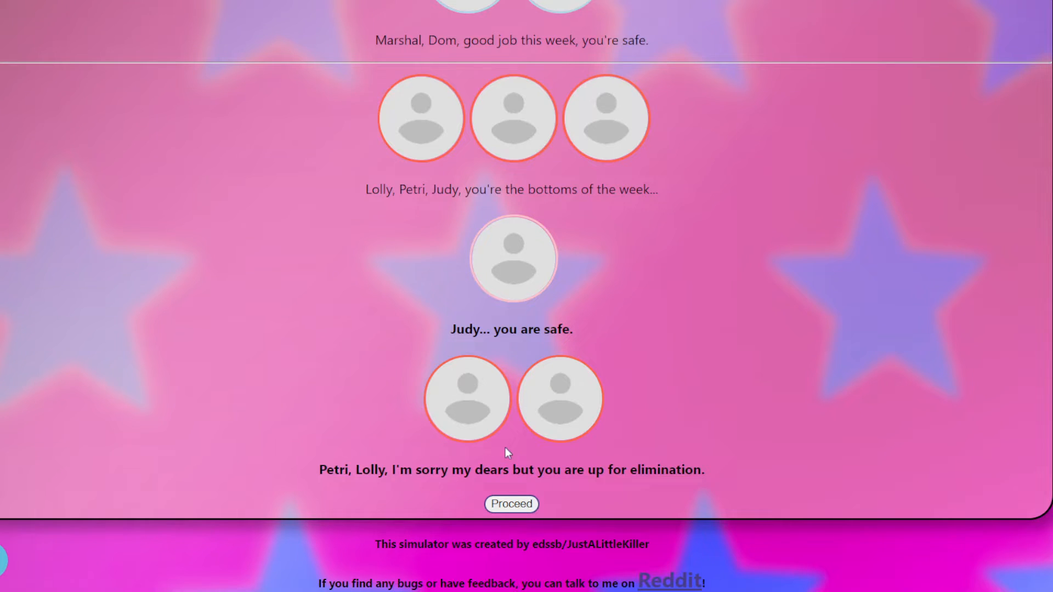
Run the lip-sync that eliminates Petri over Lolly and show the week-one progress table.
click(511, 504)
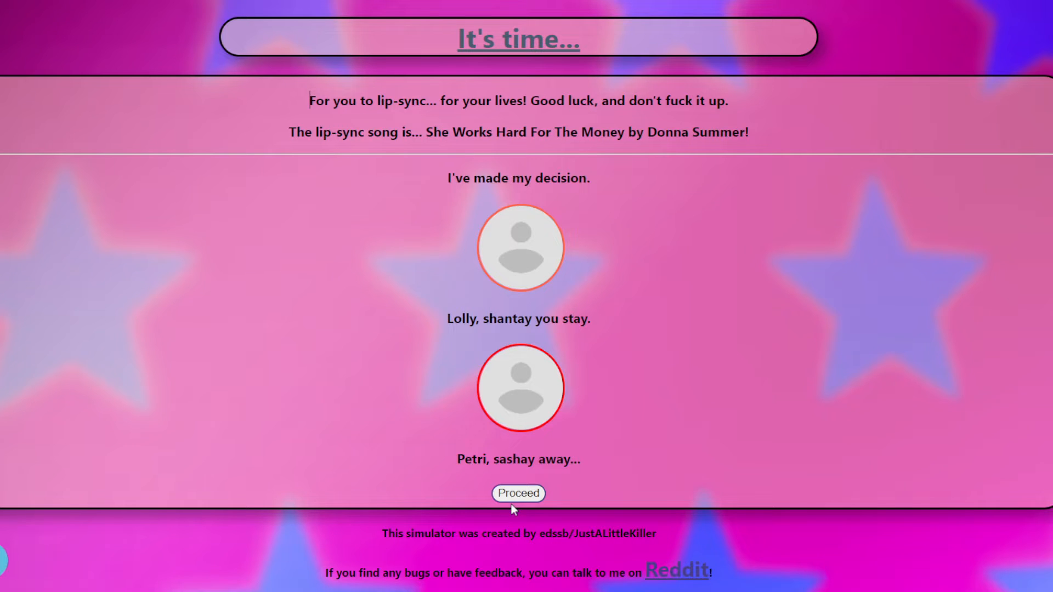
click(518, 493)
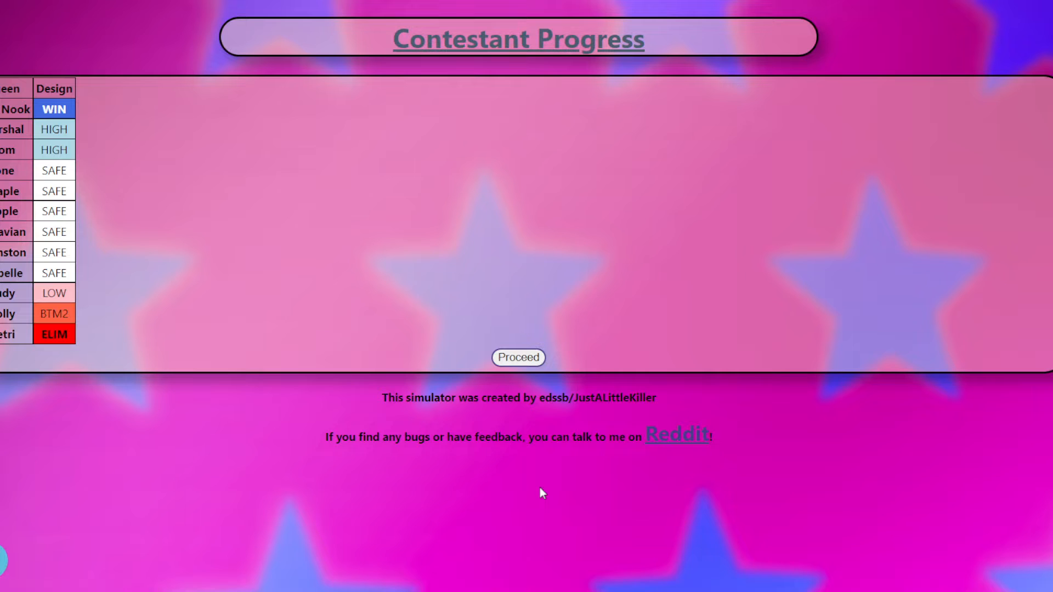
Start episode two and reveal its mini-challenge result, won by Apple.
click(518, 358)
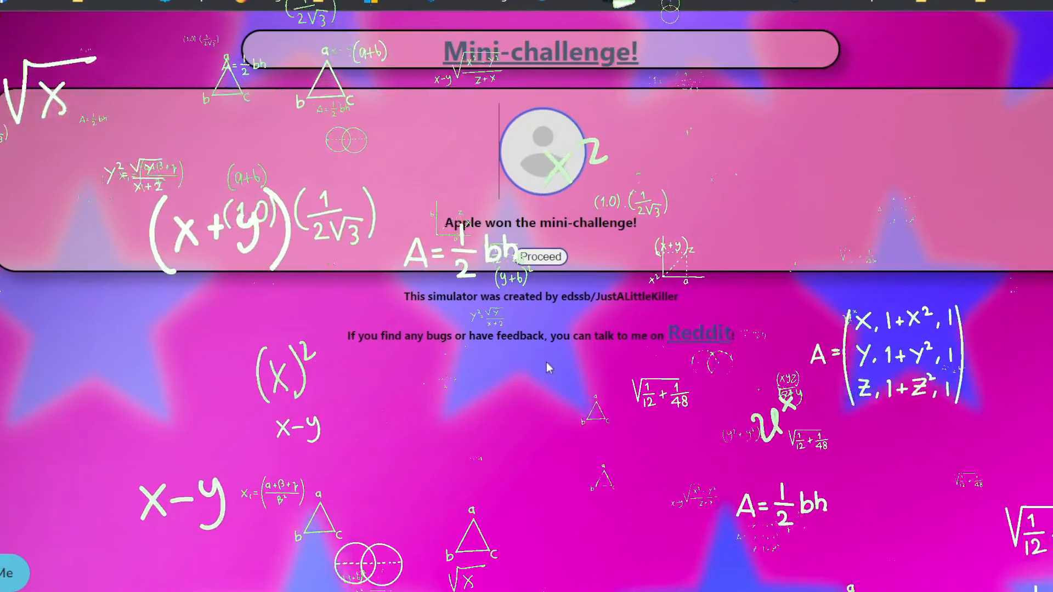
Advance through the maxi-challenge to judging naming Dom, Lolly, Judy, Isabelle, Ione and Cranston.
click(541, 257)
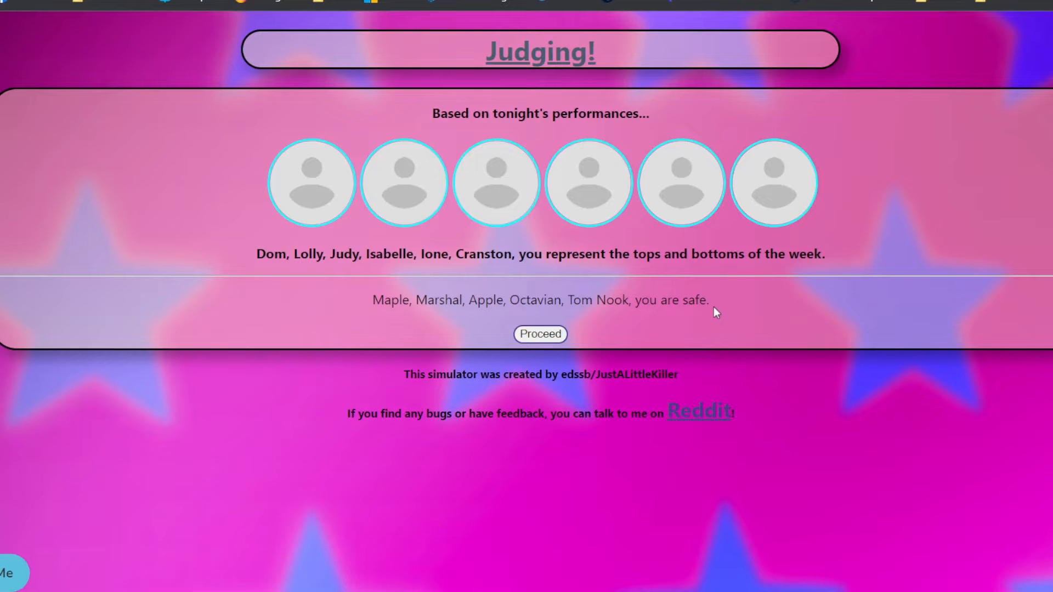
Reveal the results: Dom wins, Cranston safe, Lolly and Isabelle up for elimination.
click(540, 334)
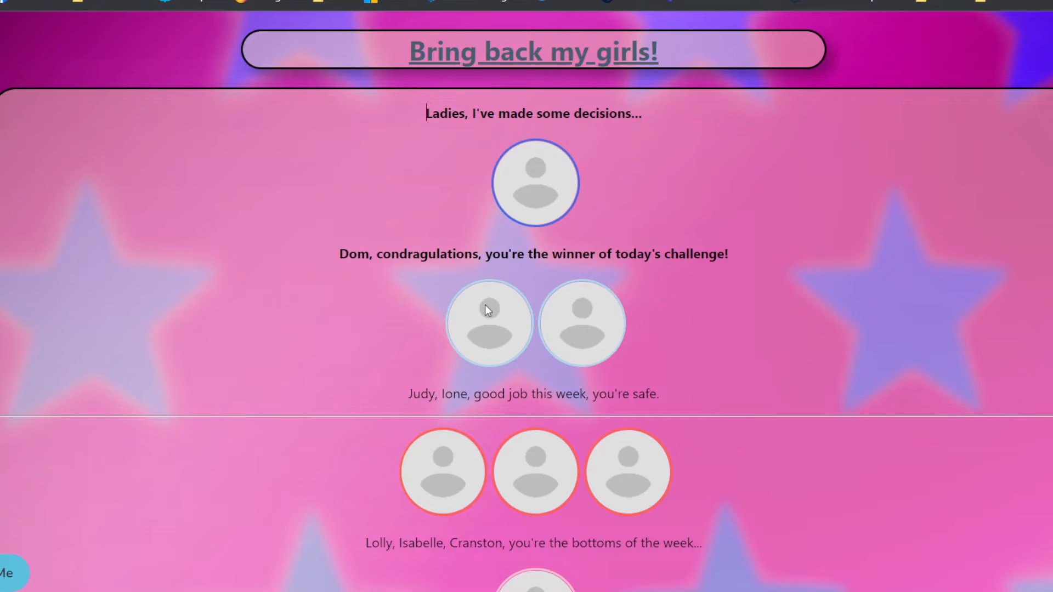
scroll(down, 3)
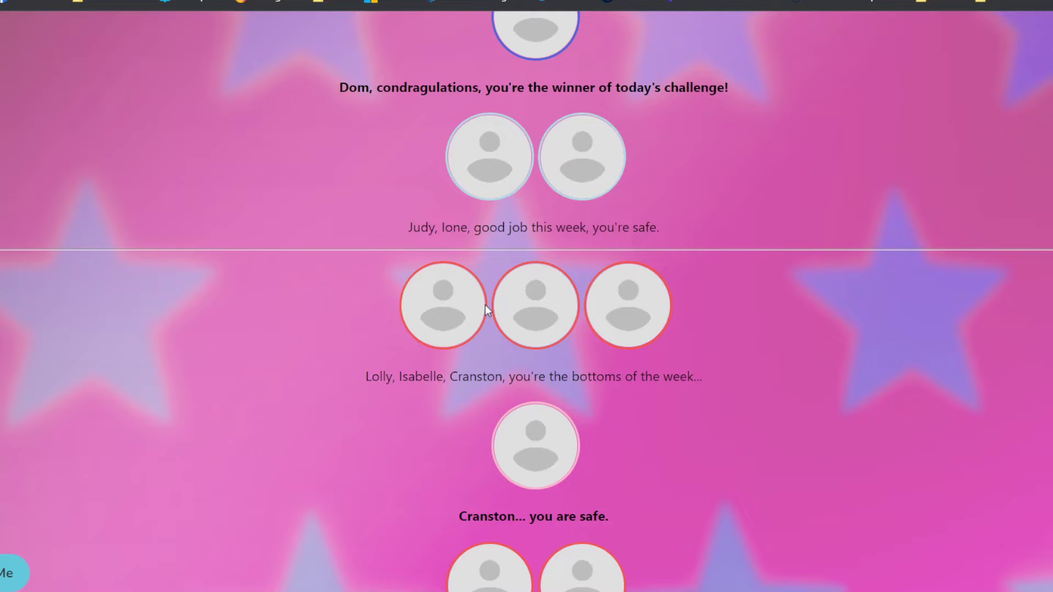
scroll(down, 3)
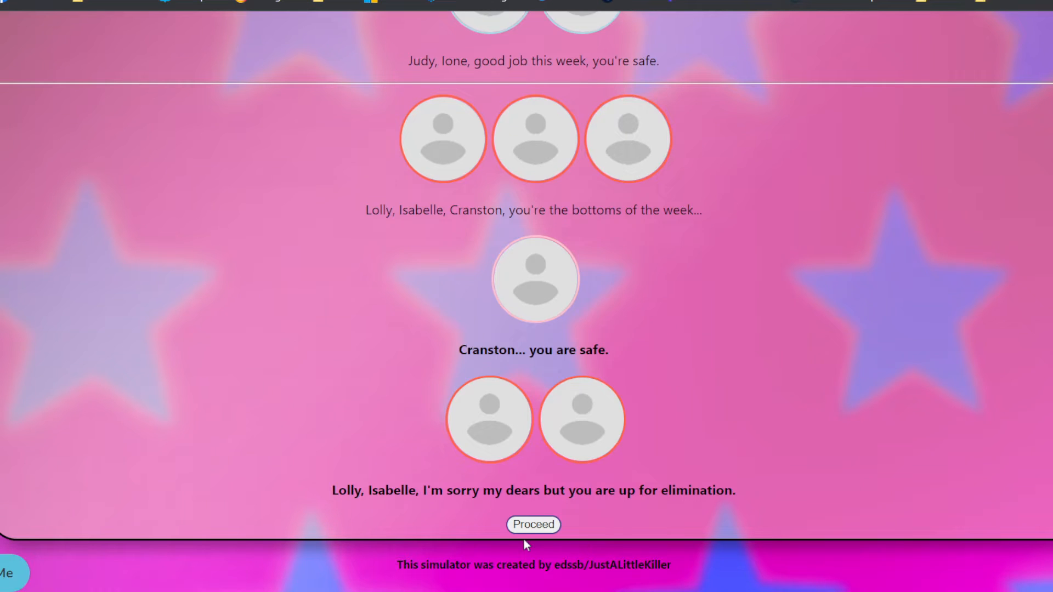
Hold the Conqueror lip-sync where Isabelle stays and Lolly is eliminated.
click(533, 524)
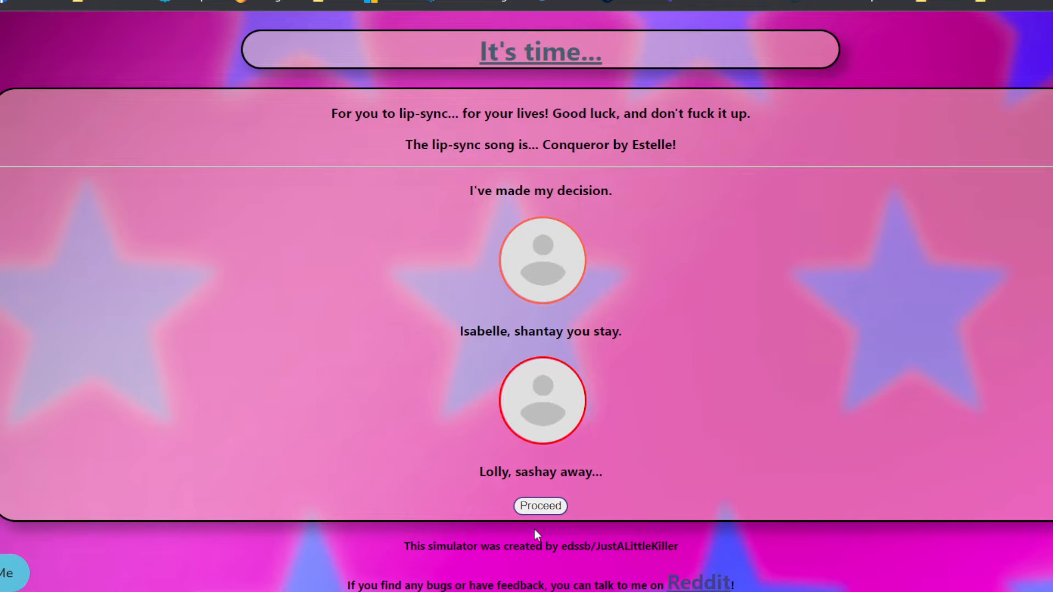
Move past the episode-two progress table to episode three's mini-challenge, won by Judy.
click(540, 506)
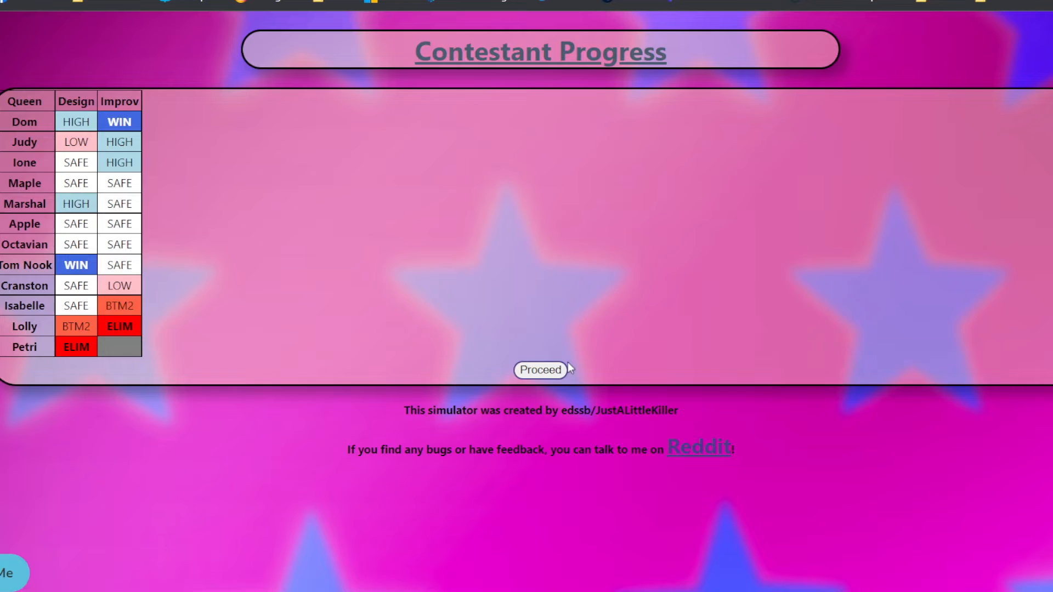
click(540, 369)
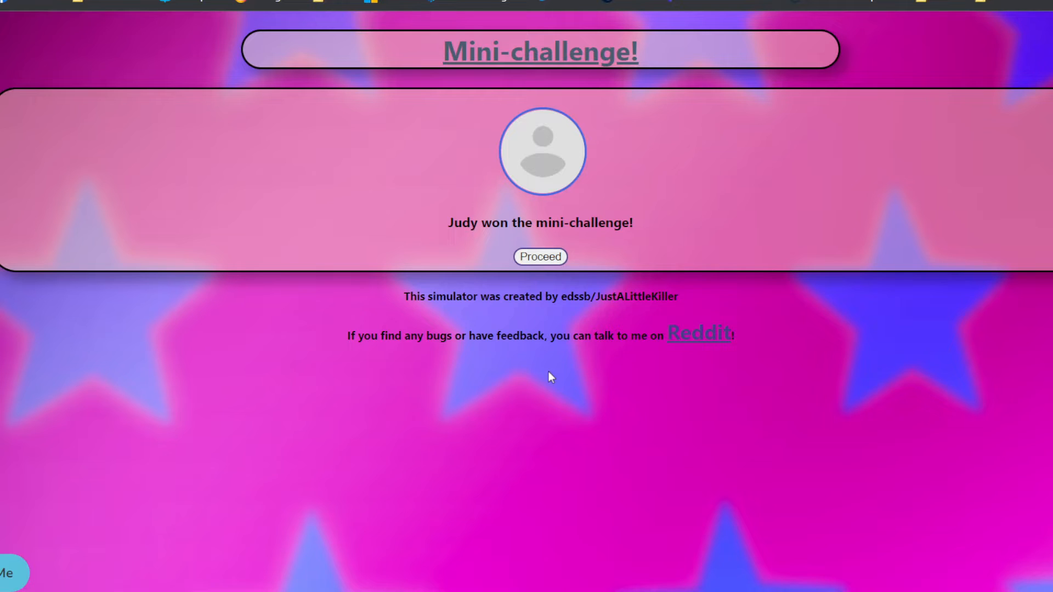
Play the Rusical performances and phoenix runway, then reach judging naming Cranston, Tom Nook, Isabelle, Maple, Marshal and Dom.
click(540, 257)
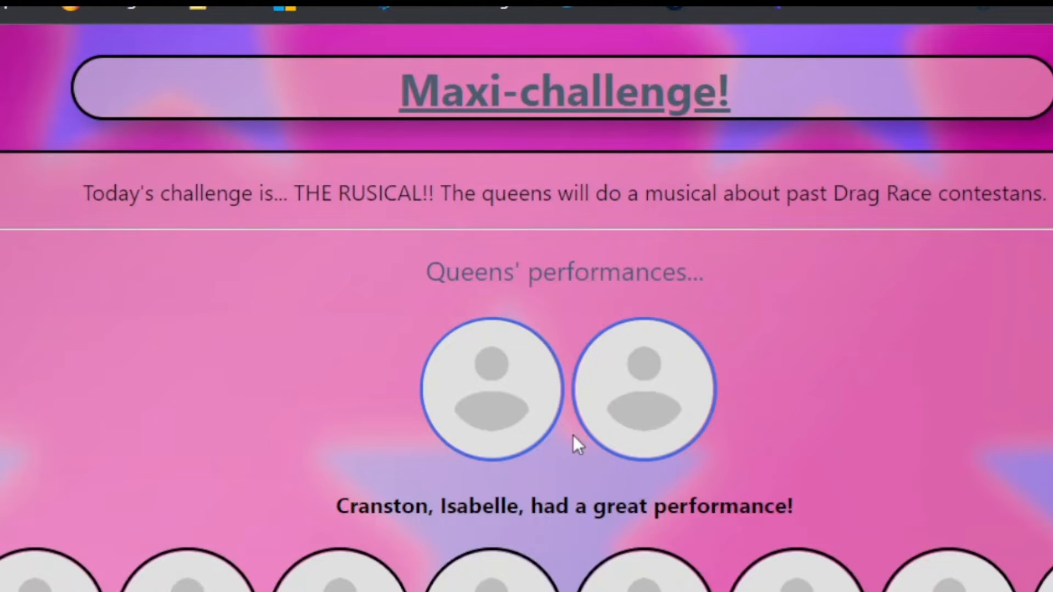
scroll(down, 3)
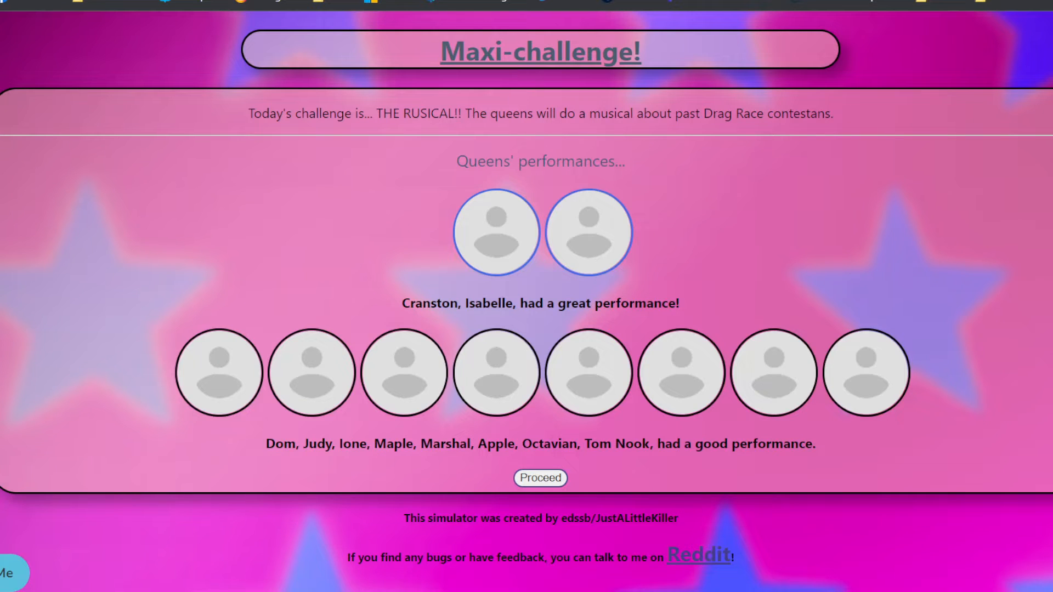
click(539, 478)
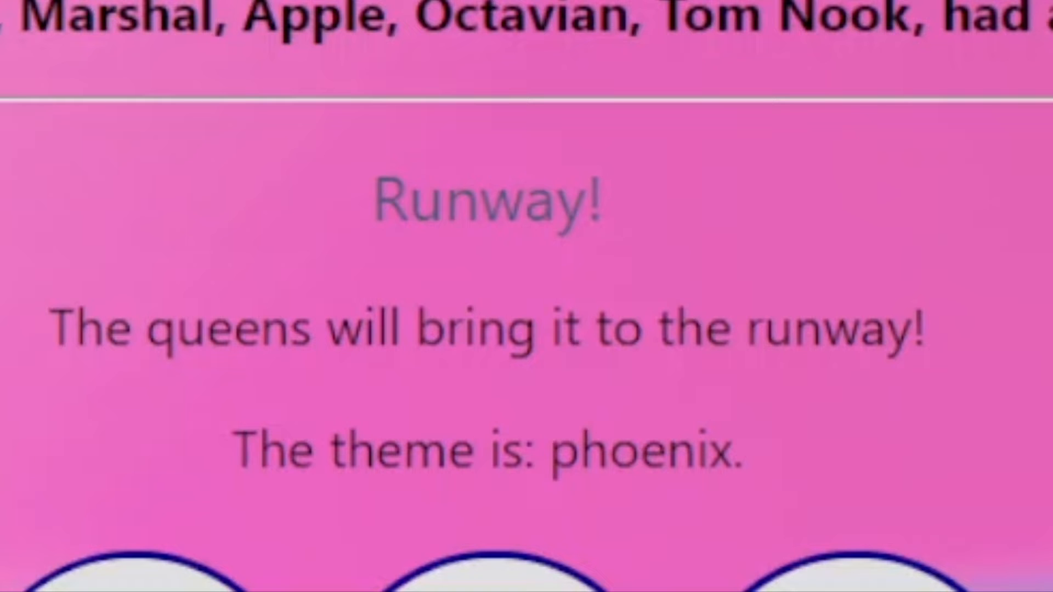
scroll(up, 3)
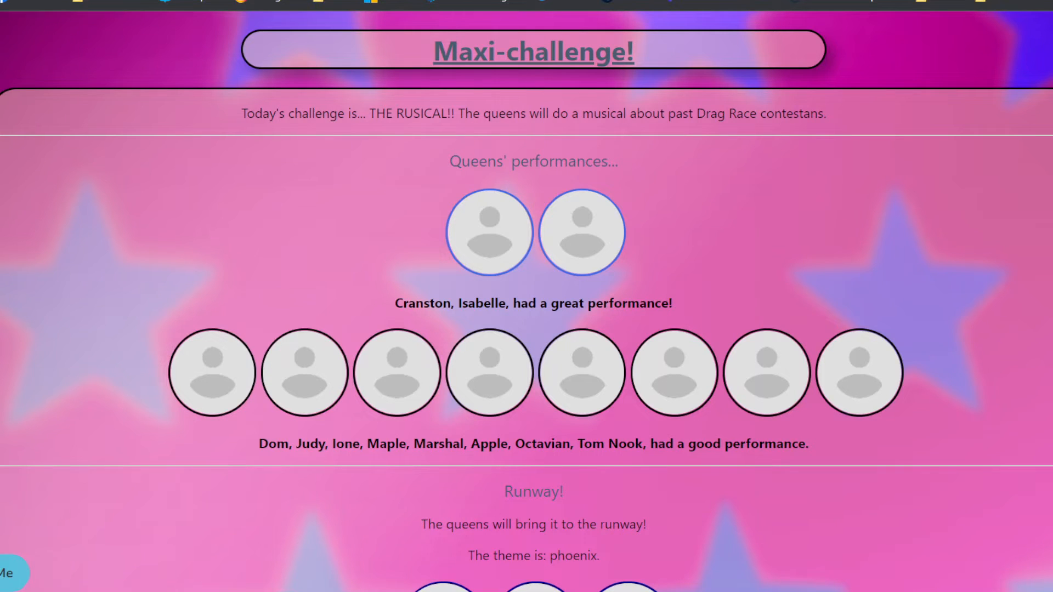
scroll(down, 3)
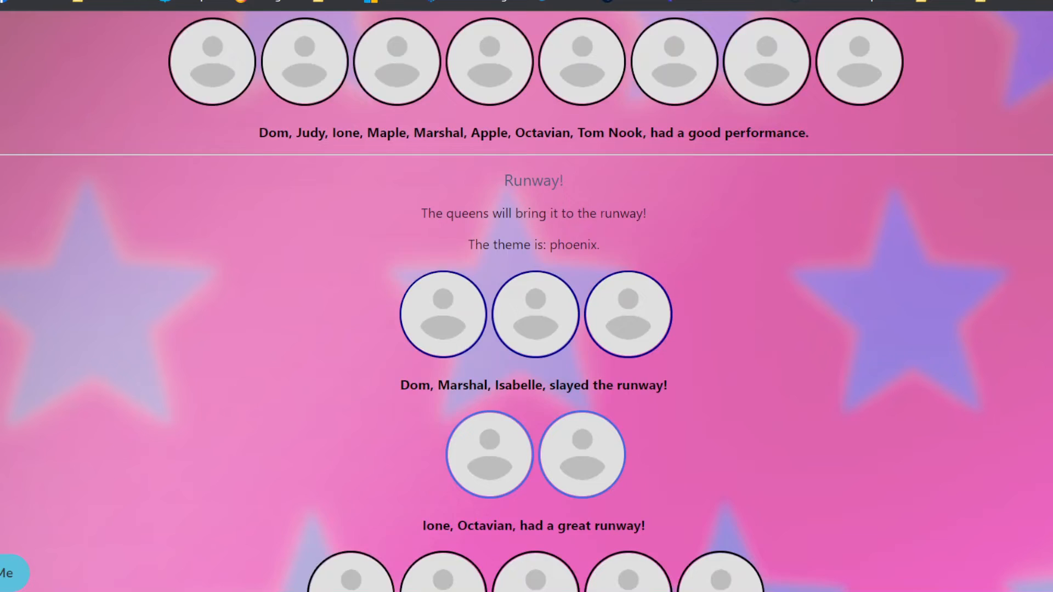
scroll(down, 3)
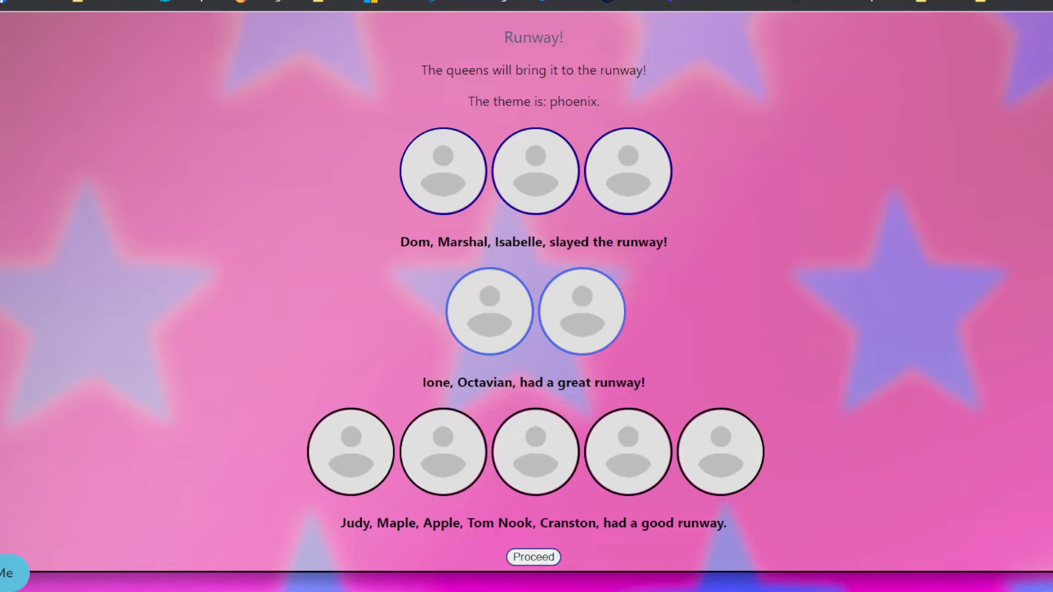
click(533, 557)
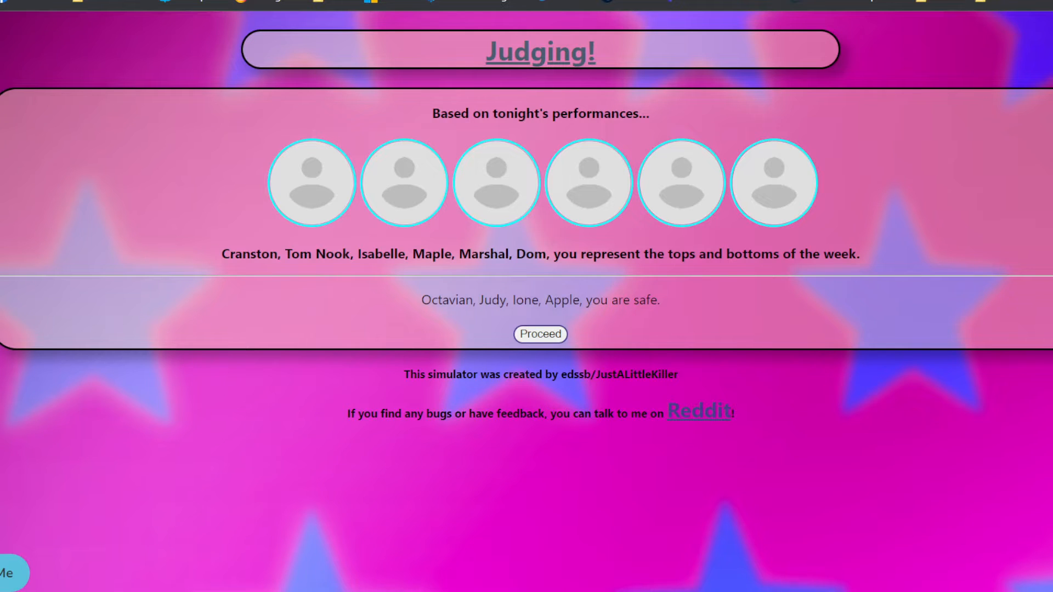
Reveal the Bring back my girls results: Isabelle wins, Dom safe, Maple and Tom Nook in the bottom.
click(540, 334)
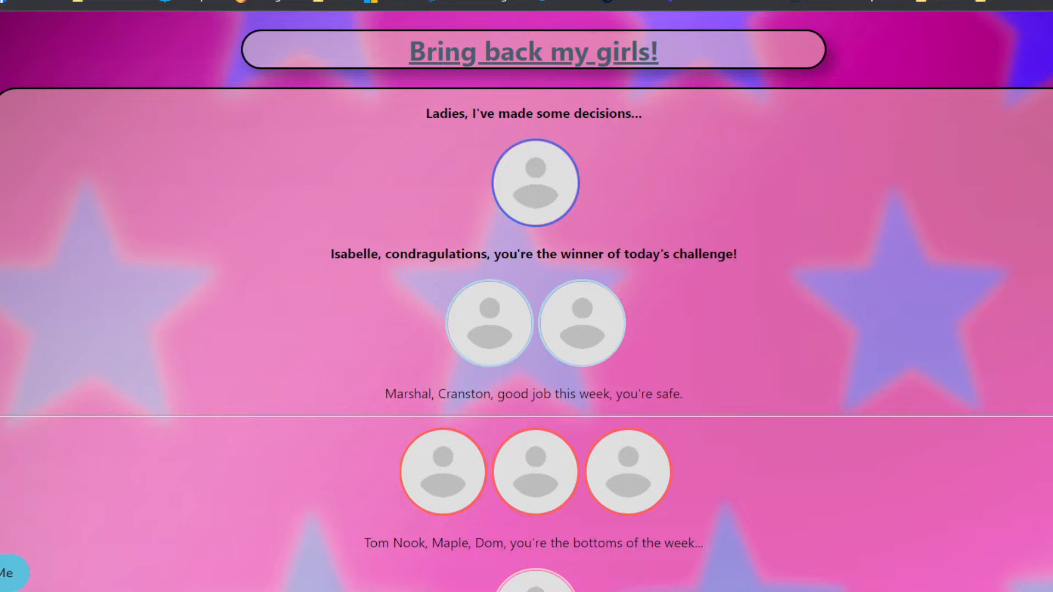
scroll(down, 3)
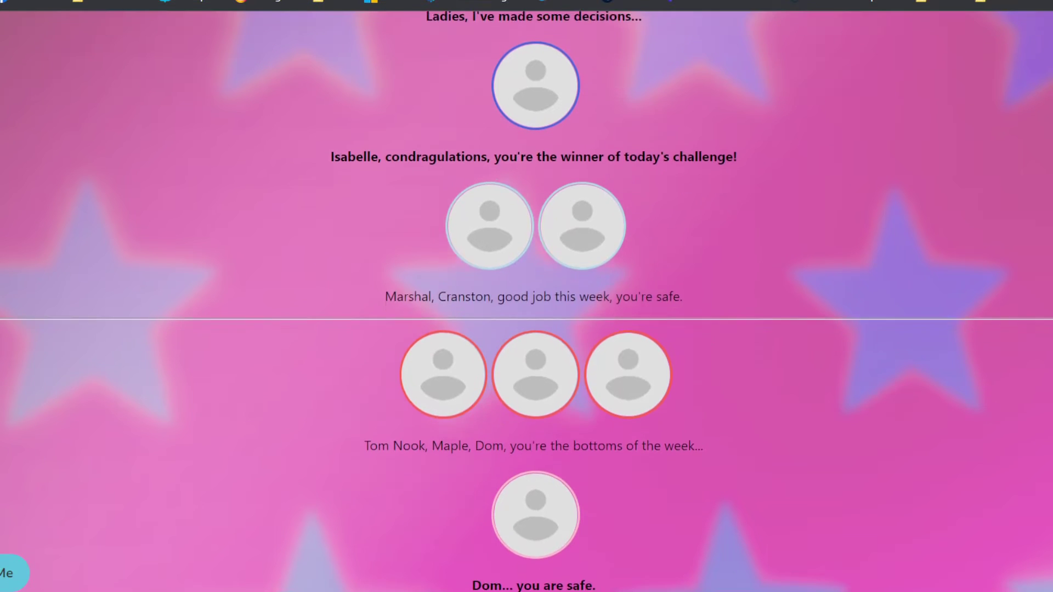
scroll(up, 3)
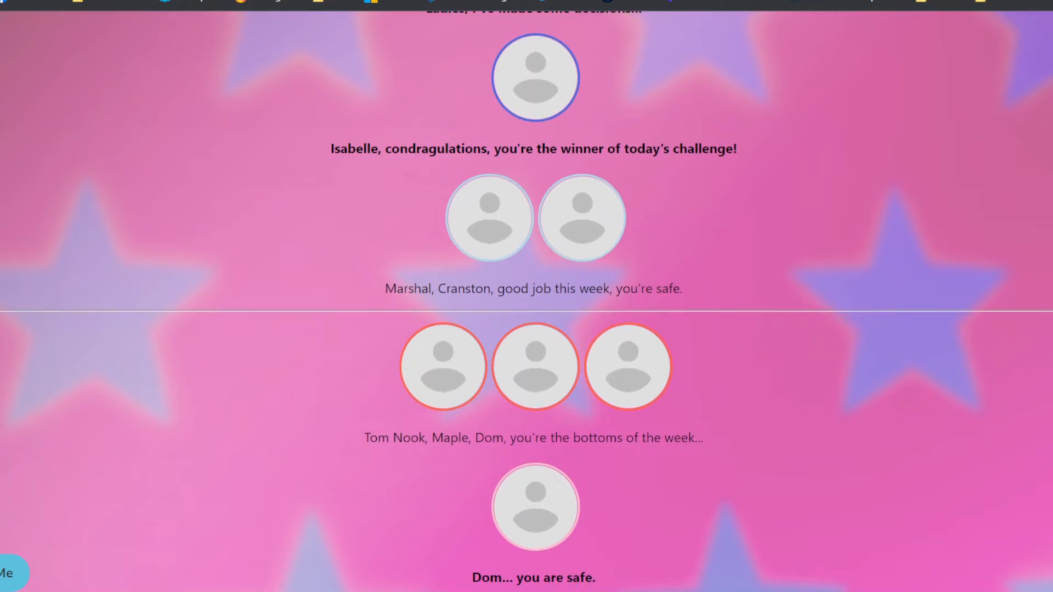
scroll(down, 3)
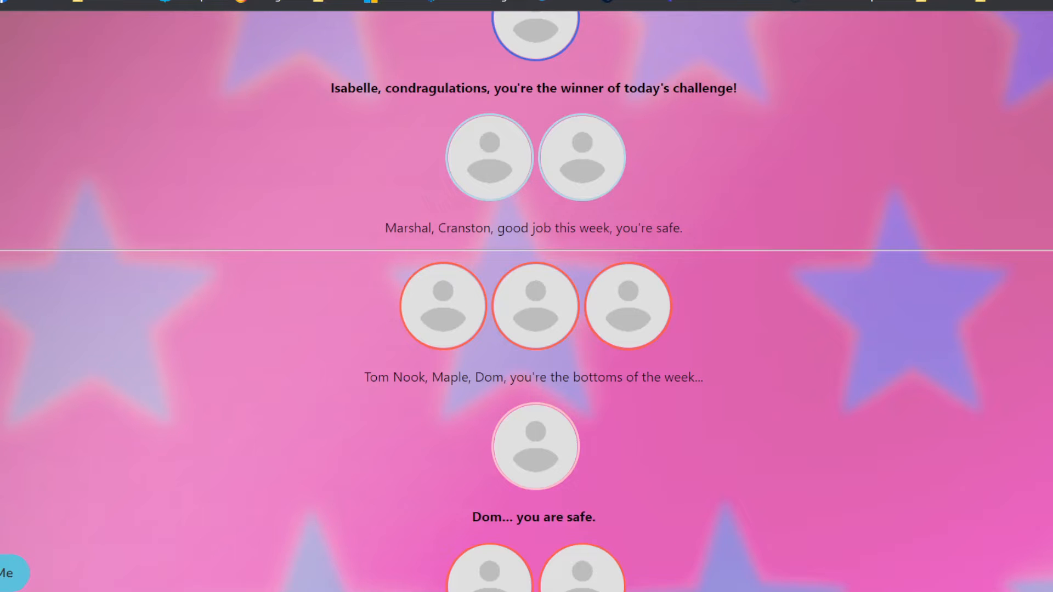
scroll(down, 3)
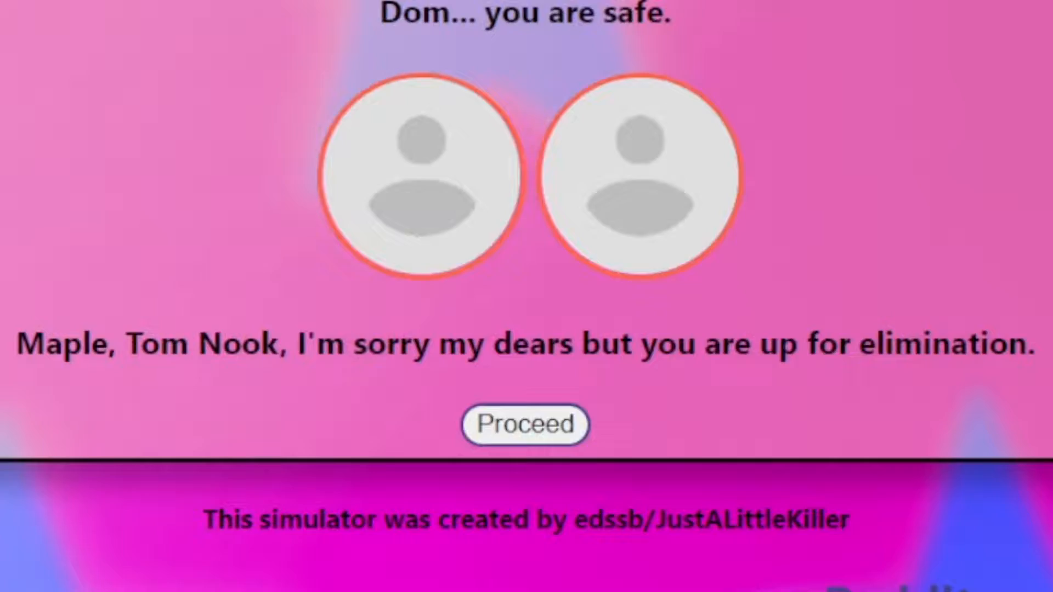
Run the Two of Hearts lip-sync where Maple beats Tom Nook, then show the episode-three progress table.
click(526, 425)
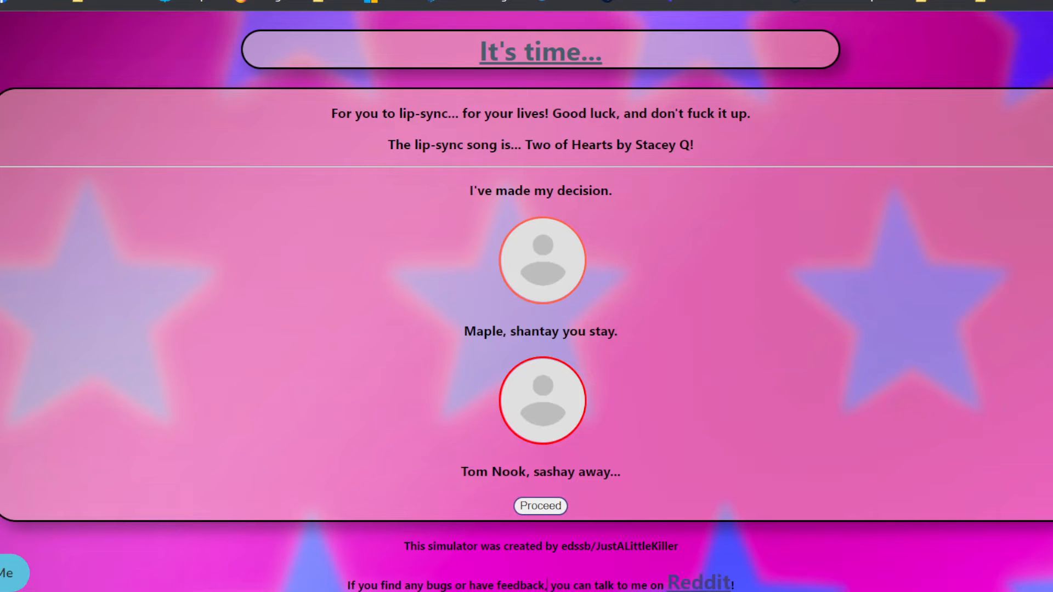
click(539, 505)
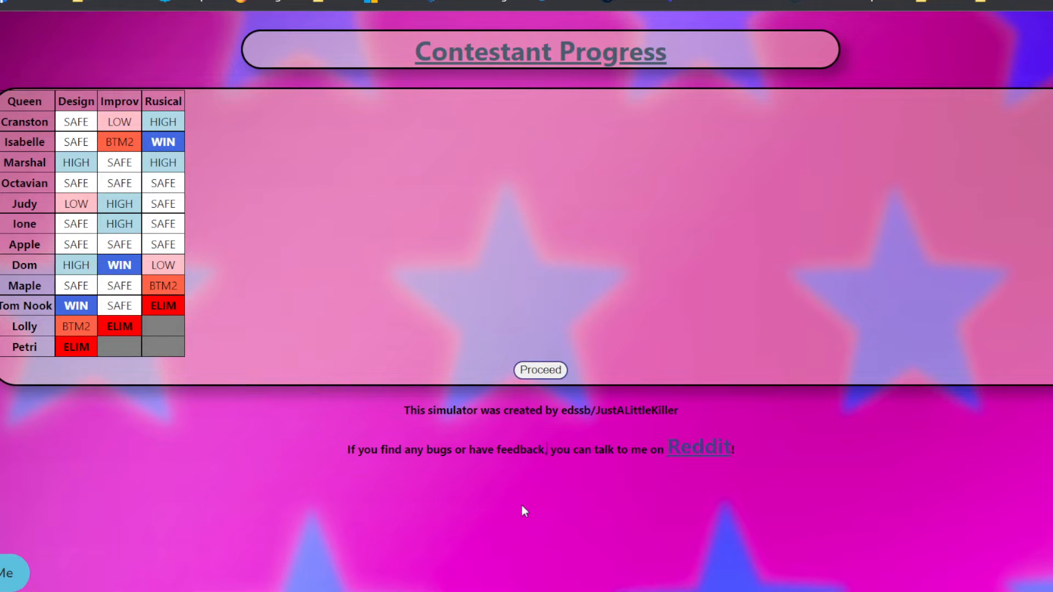
Advance to episode four's mini-challenge, which Isabelle wins.
click(540, 369)
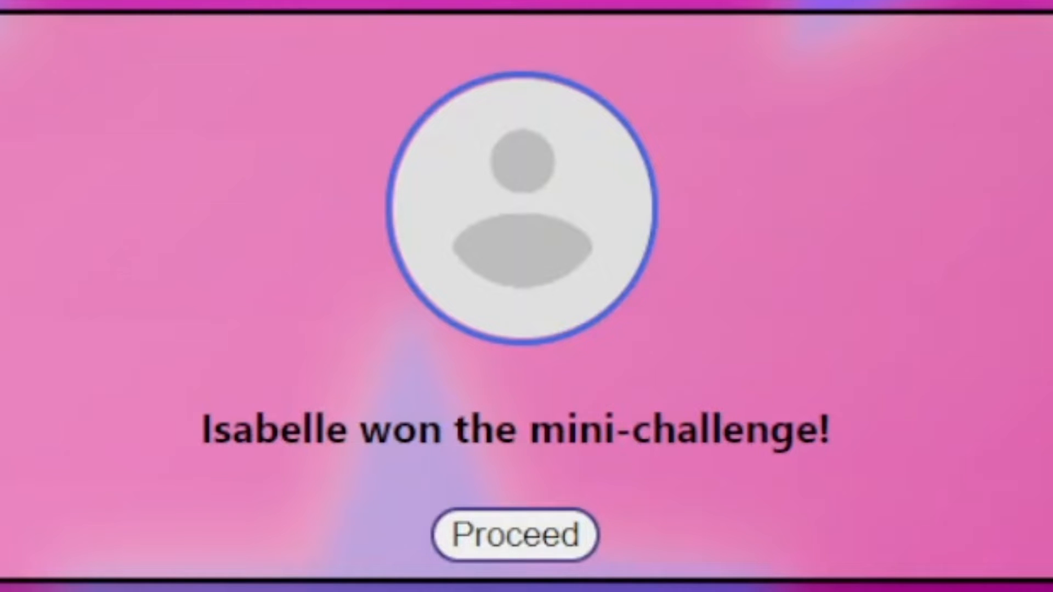
Reveal the Snatch Game results with Marshal, Ione and Dom strong and Octavian and Apple flopping, then move to the runway.
click(516, 535)
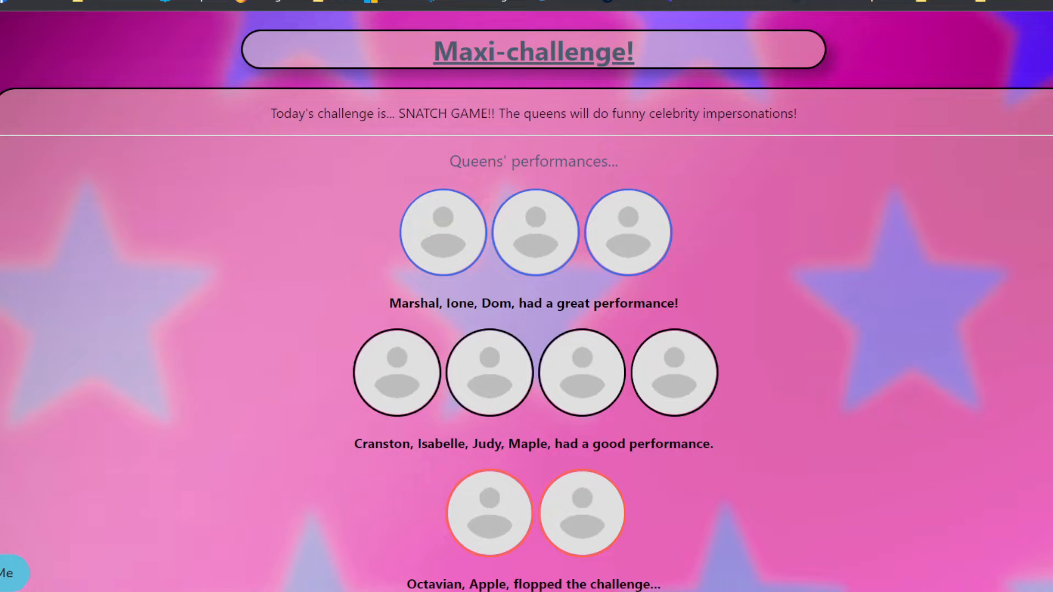
scroll(down, 3)
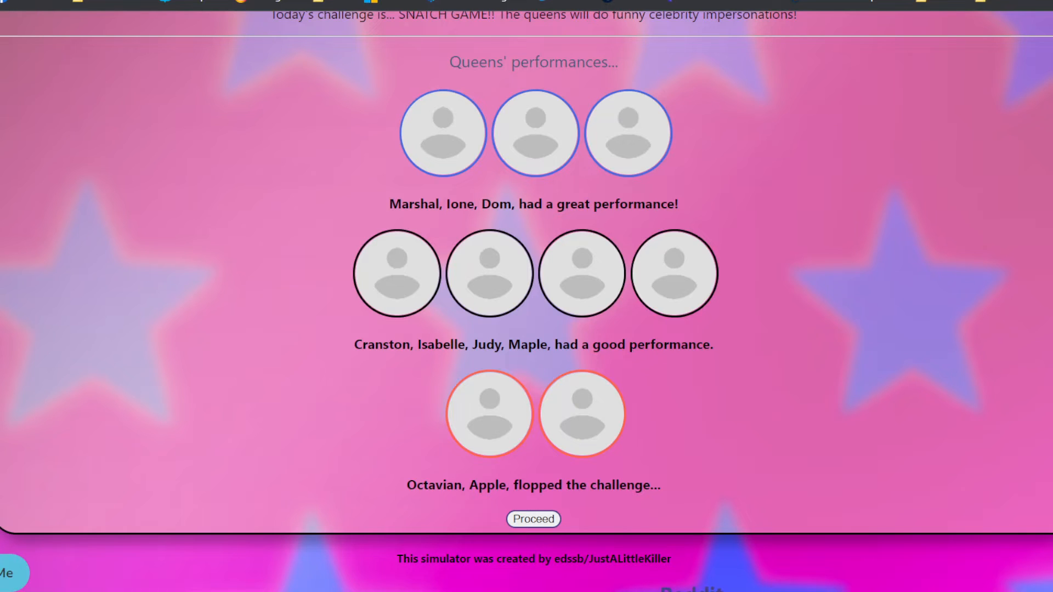
click(533, 519)
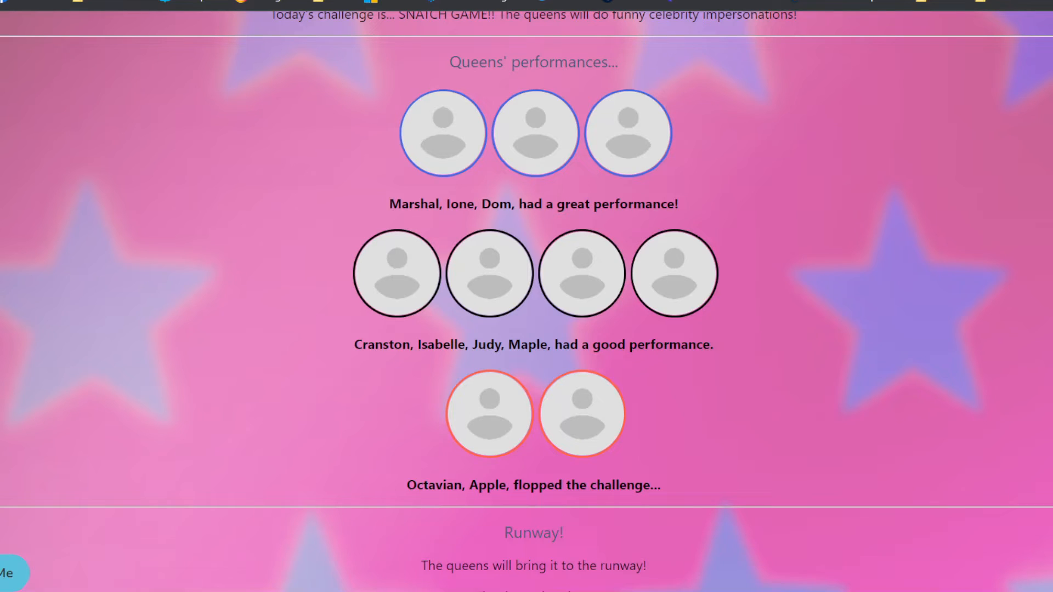
Scroll through the 2 in 1 runway results ahead of judging.
scroll(down, 3)
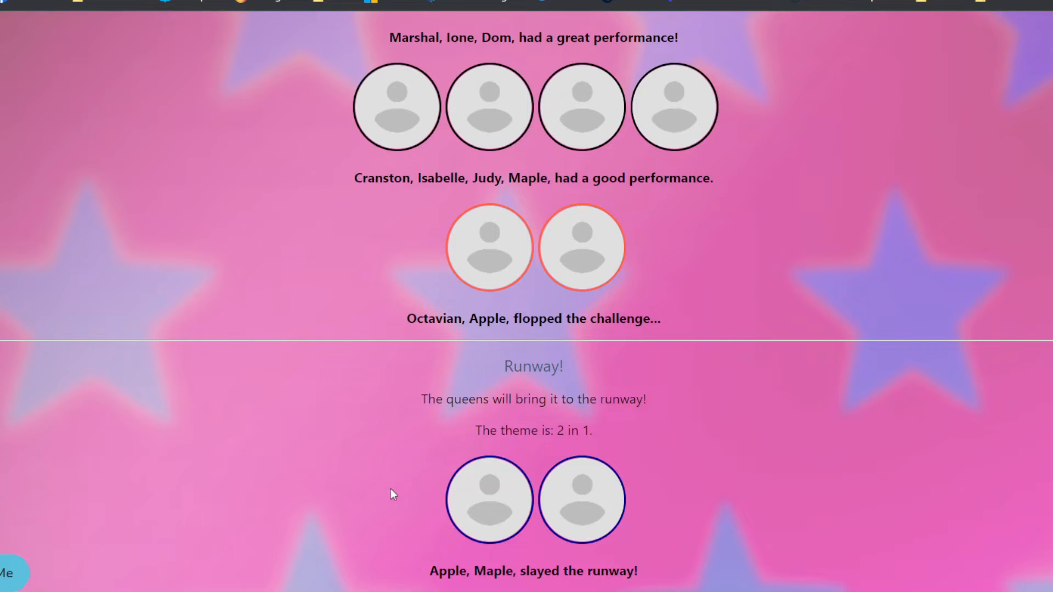
scroll(down, 3)
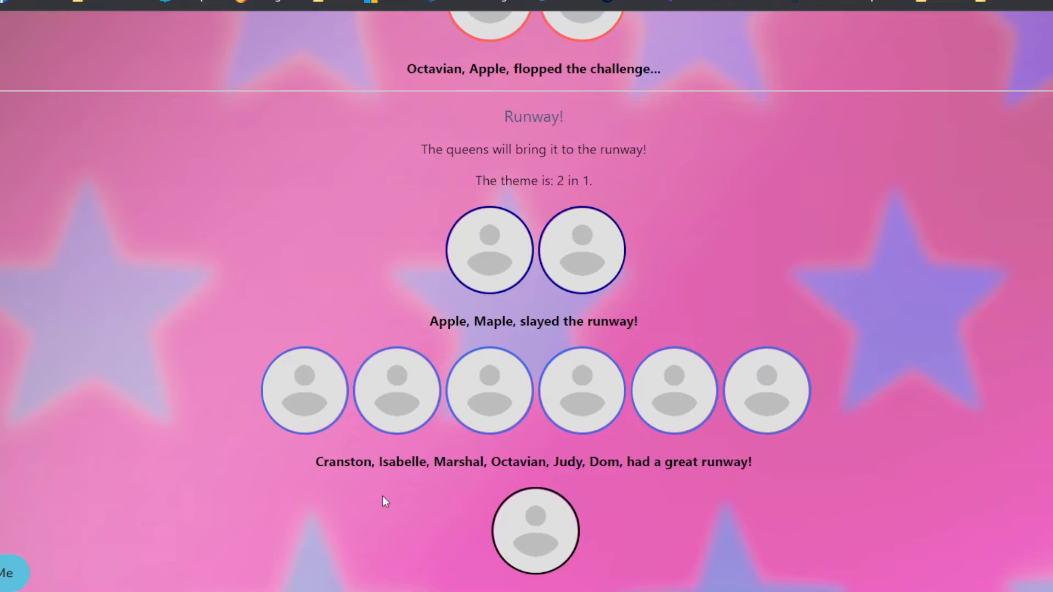
scroll(down, 3)
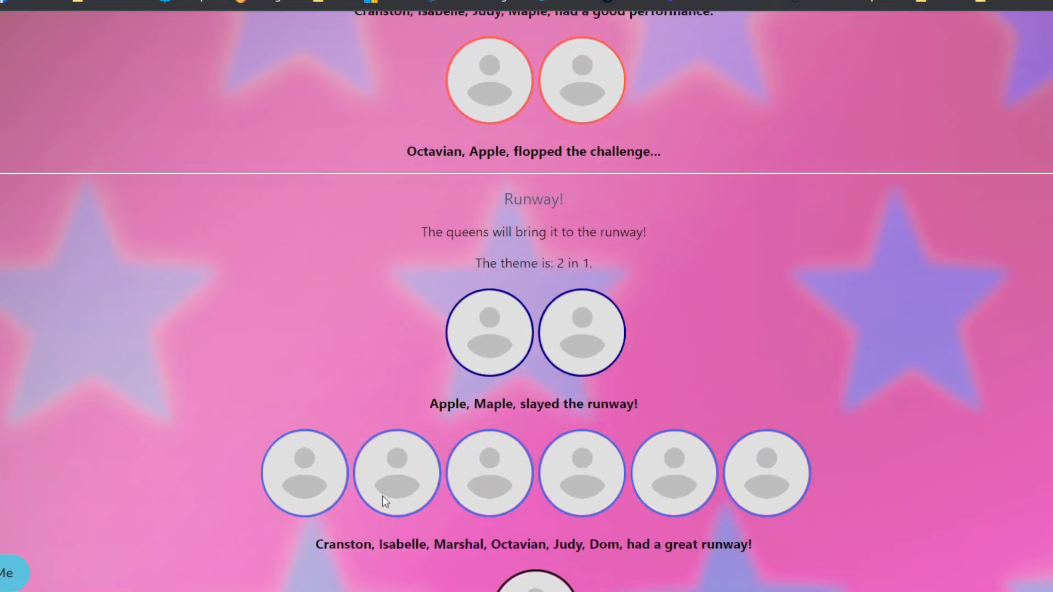
scroll(up, 3)
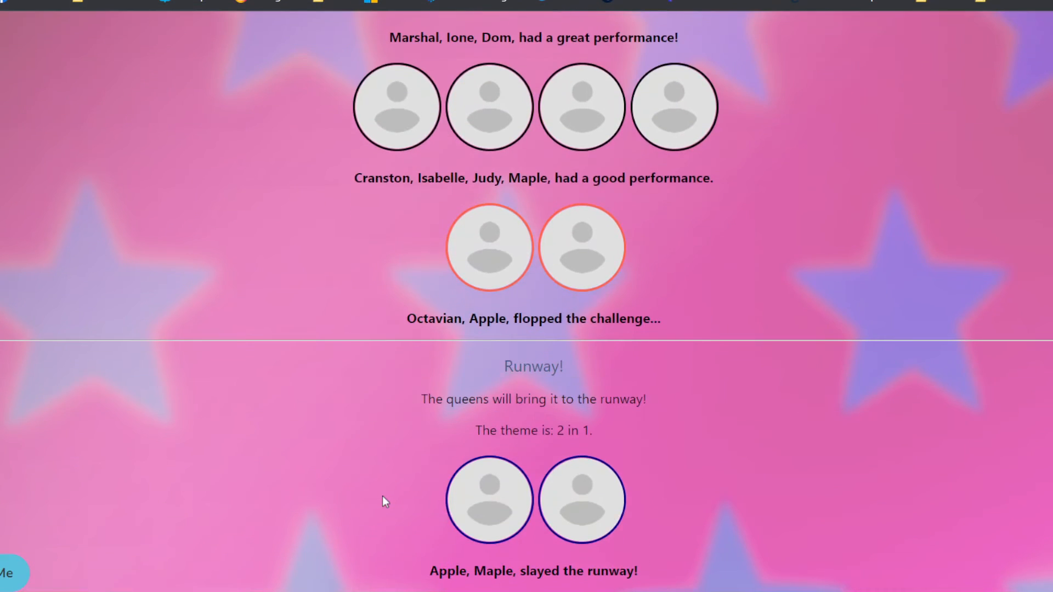
scroll(down, 3)
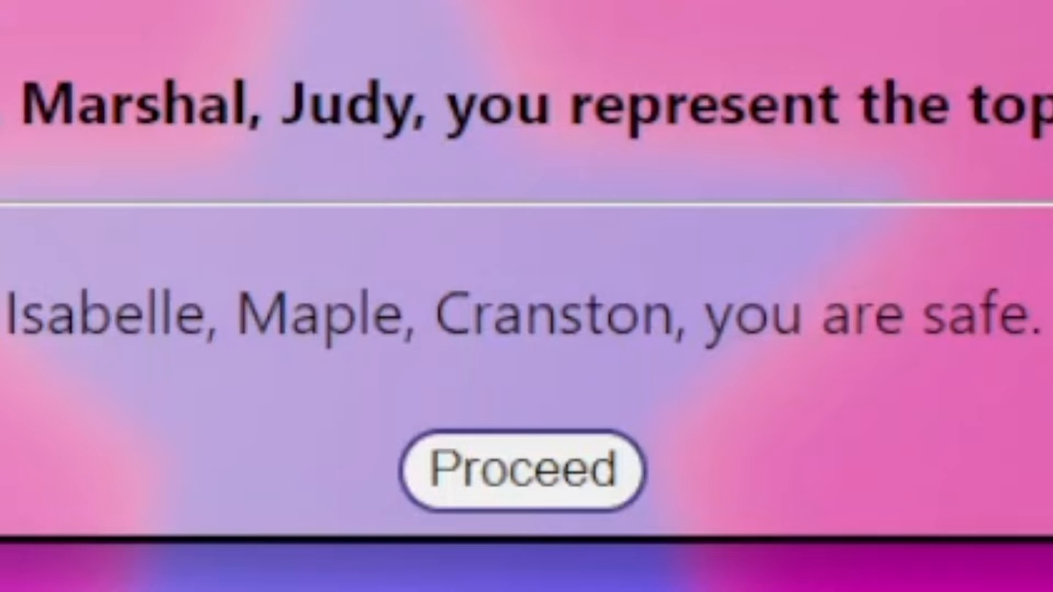
Reveal the week's bottoms, settle the Party in the U.S.A lip-sync with Judy eliminated by Octavian, and continue past the progress table.
click(517, 468)
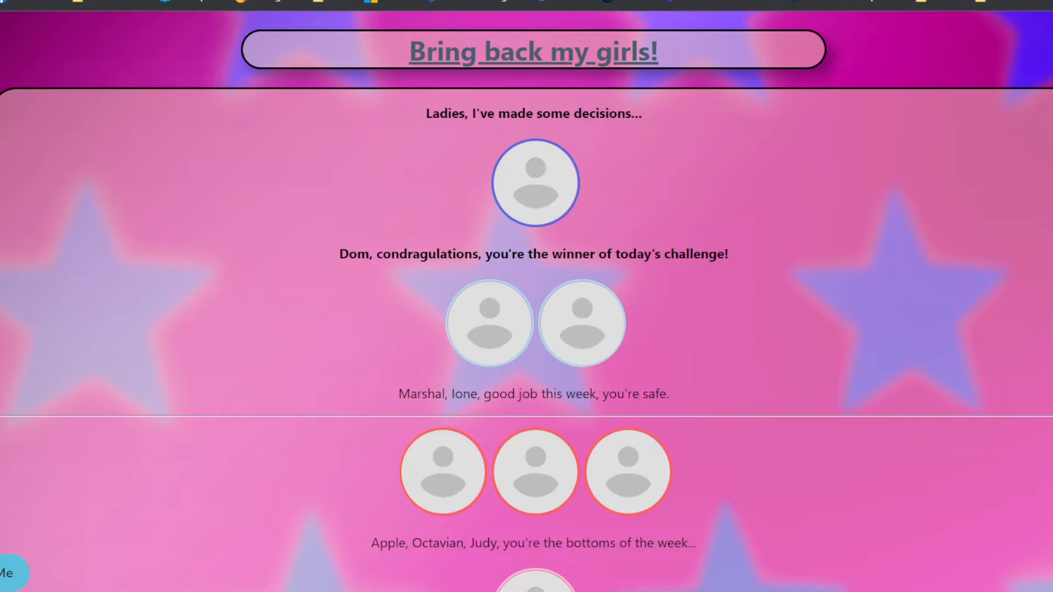
scroll(down, 3)
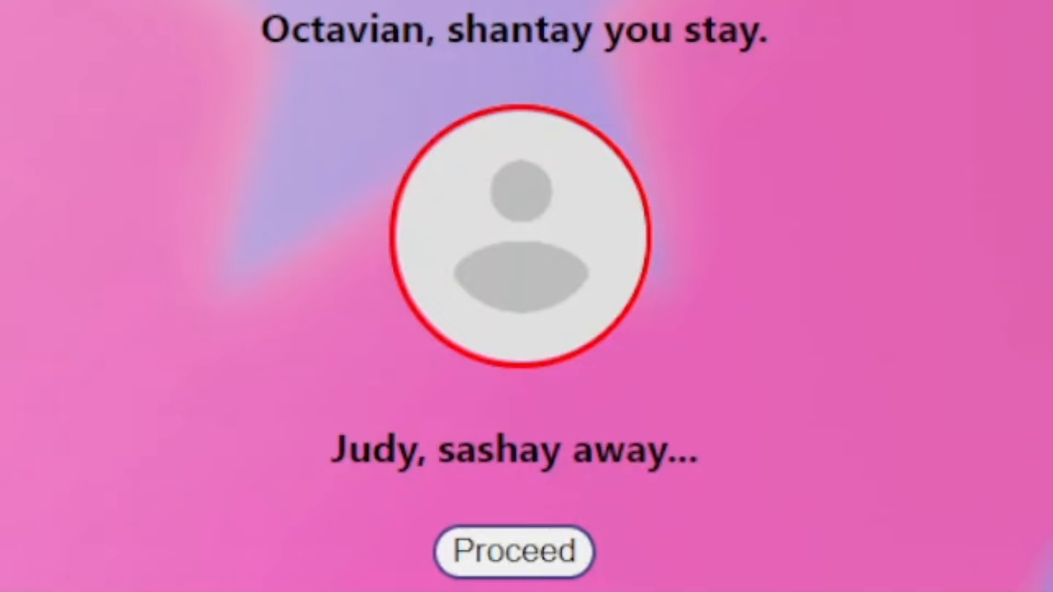
click(514, 552)
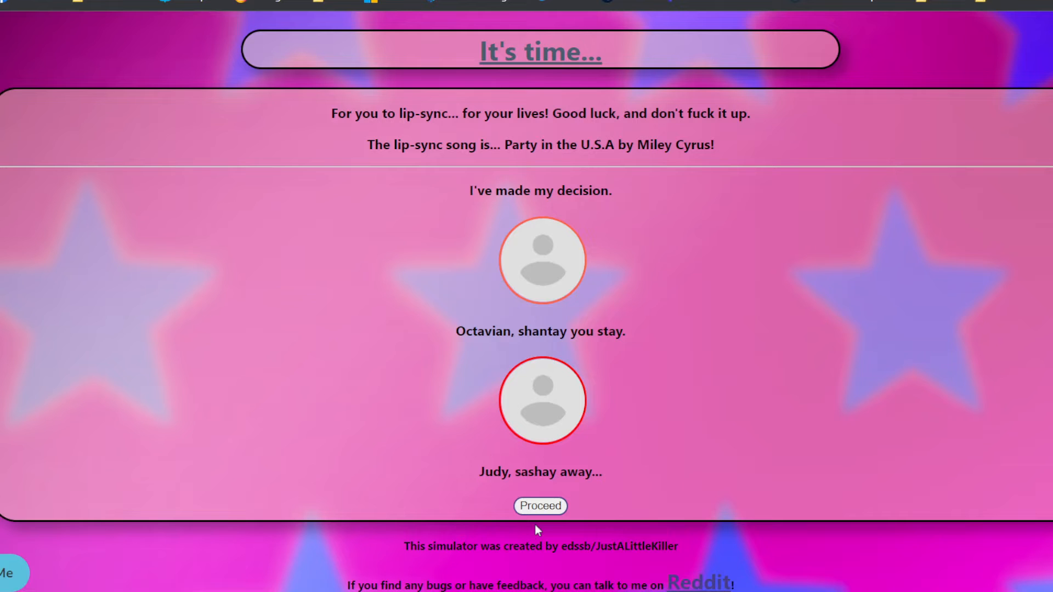
click(540, 506)
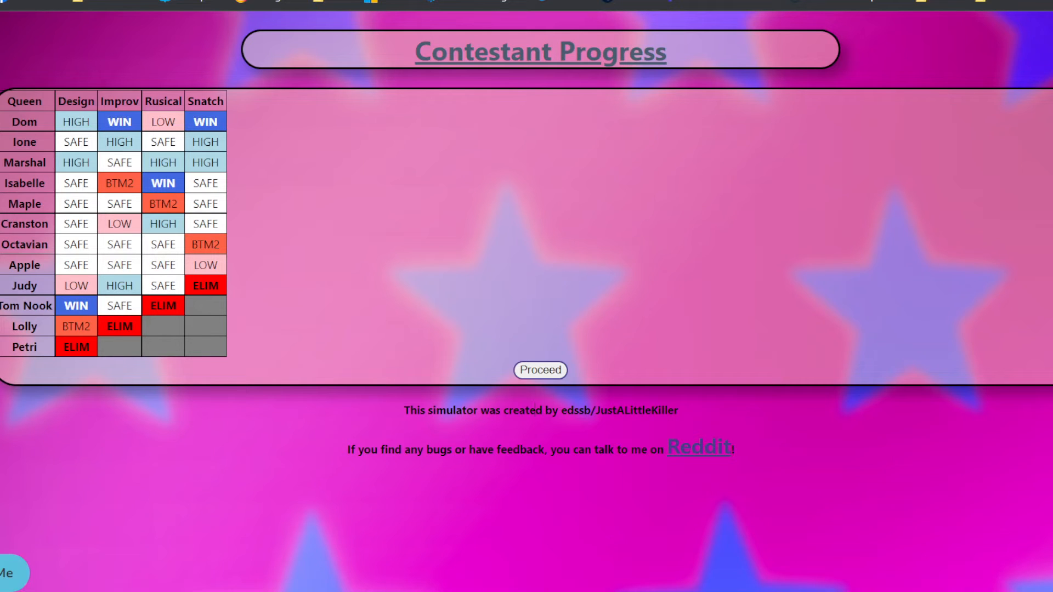
click(540, 369)
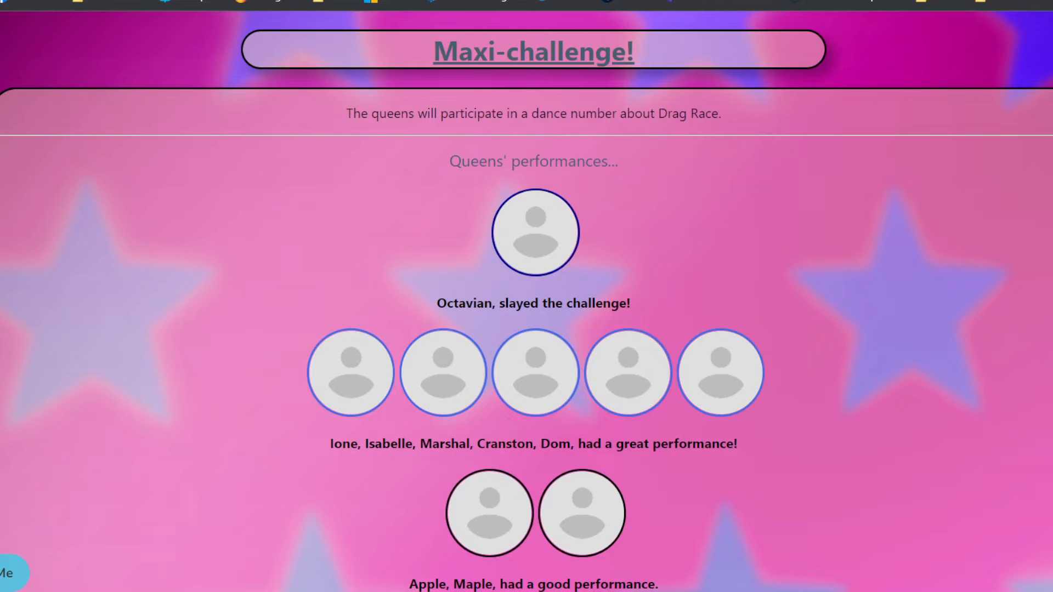
mouse_move(386, 491)
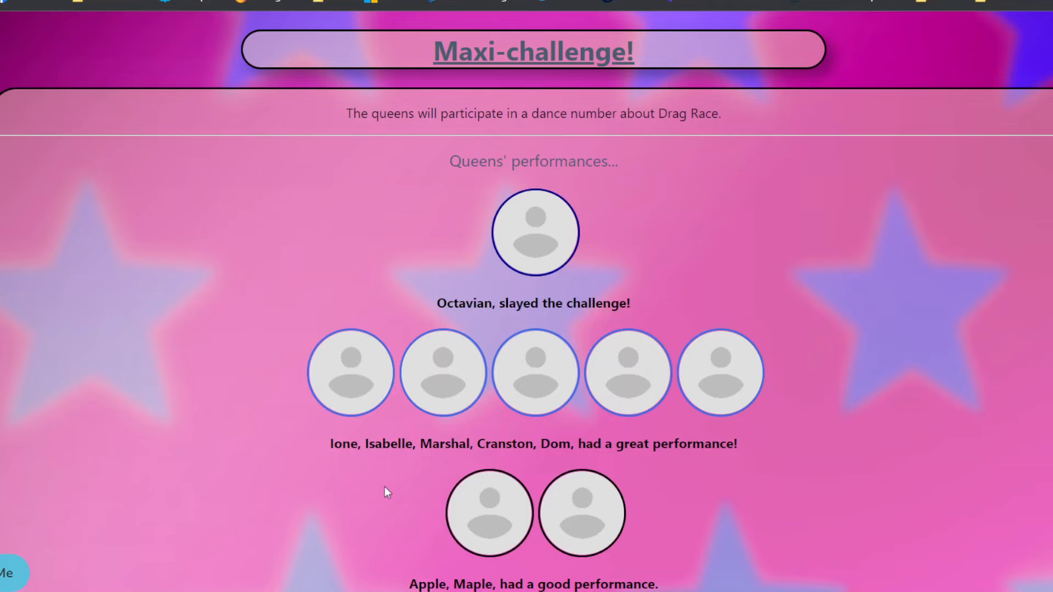
mouse_move(294, 459)
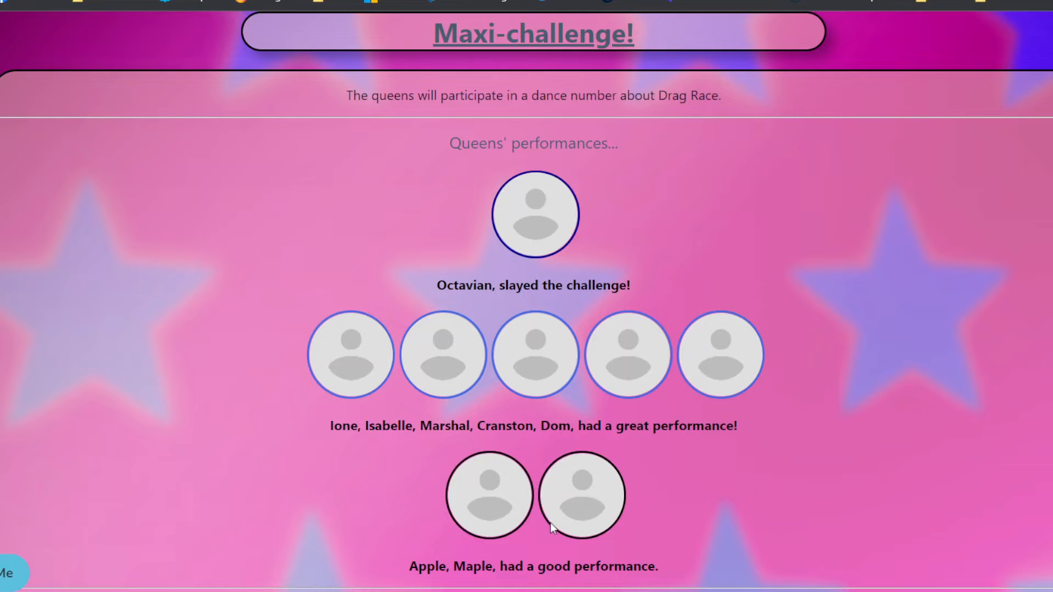
Review the dance maxi-challenge and trains runway results won by Ione, Cranston and Apple, then go to judging.
scroll(down, 3)
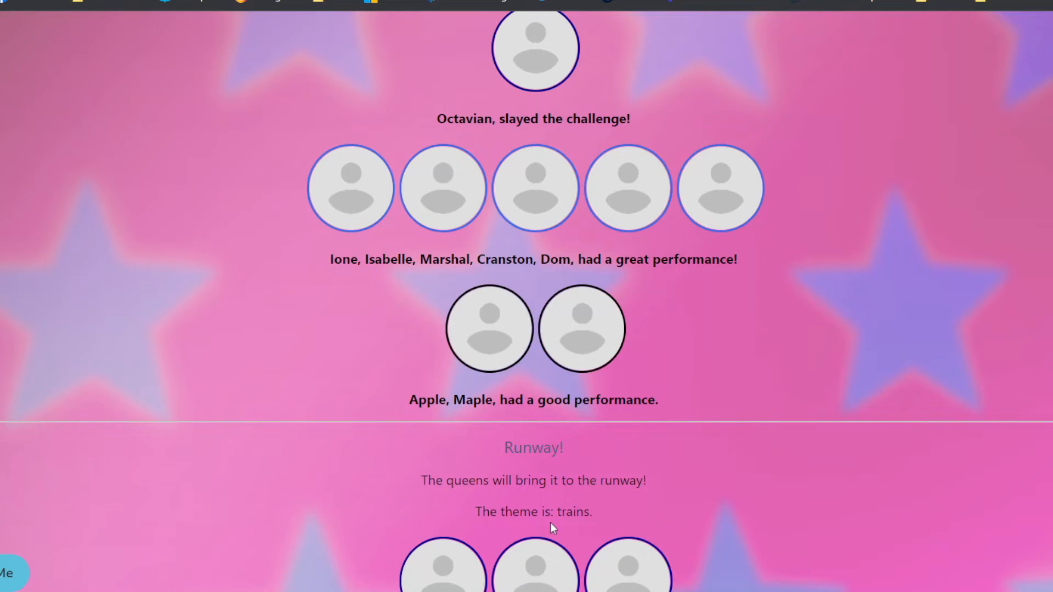
scroll(down, 3)
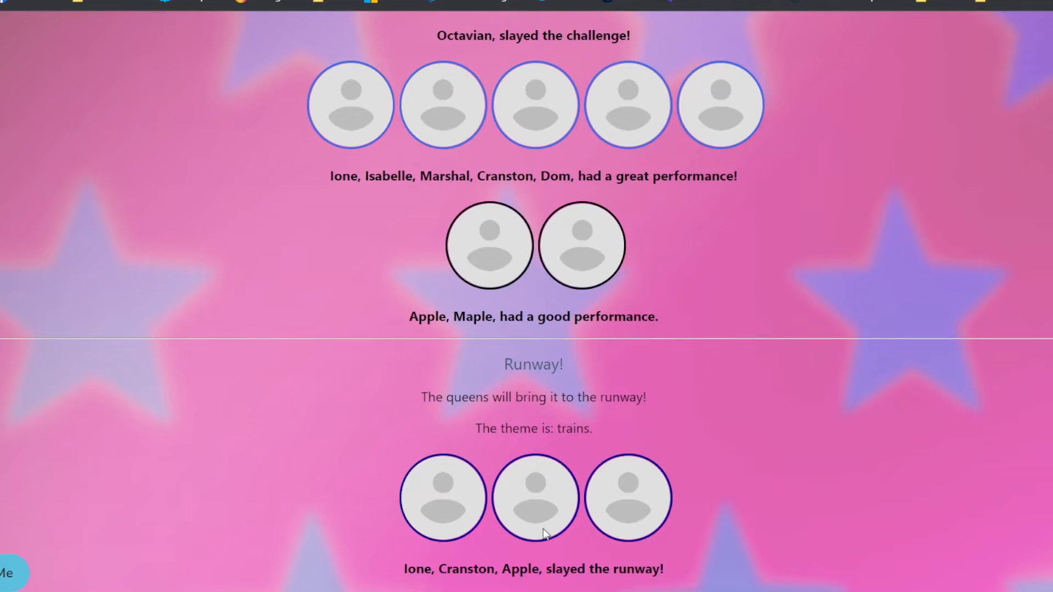
scroll(down, 3)
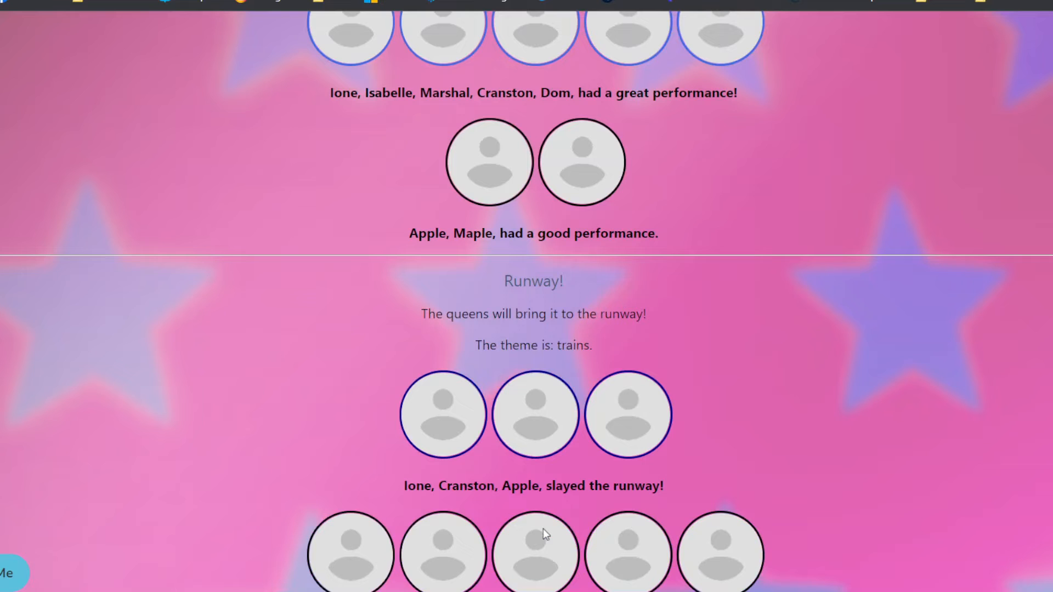
scroll(down, 3)
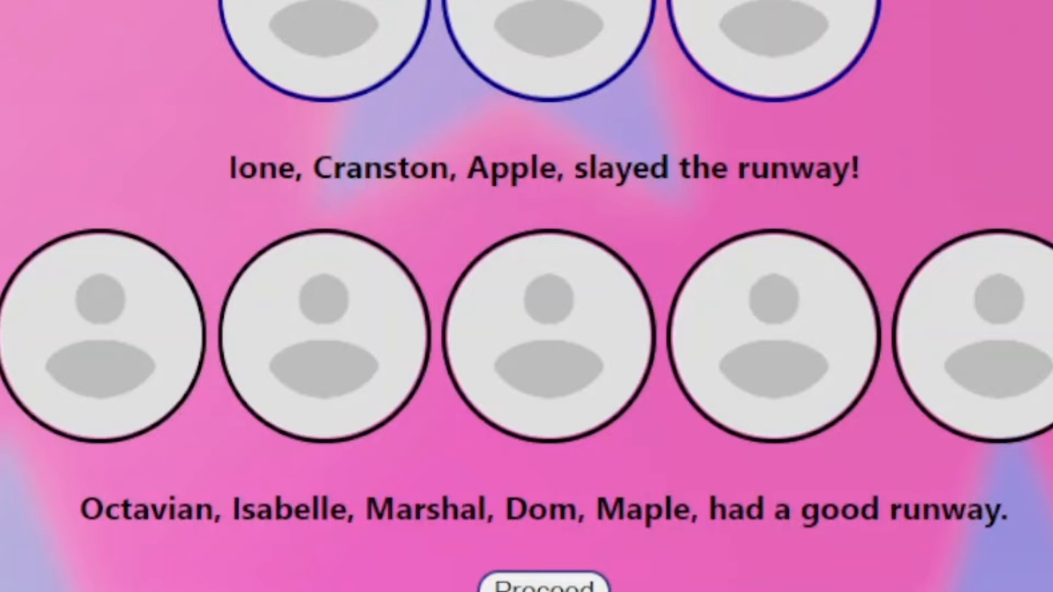
click(525, 585)
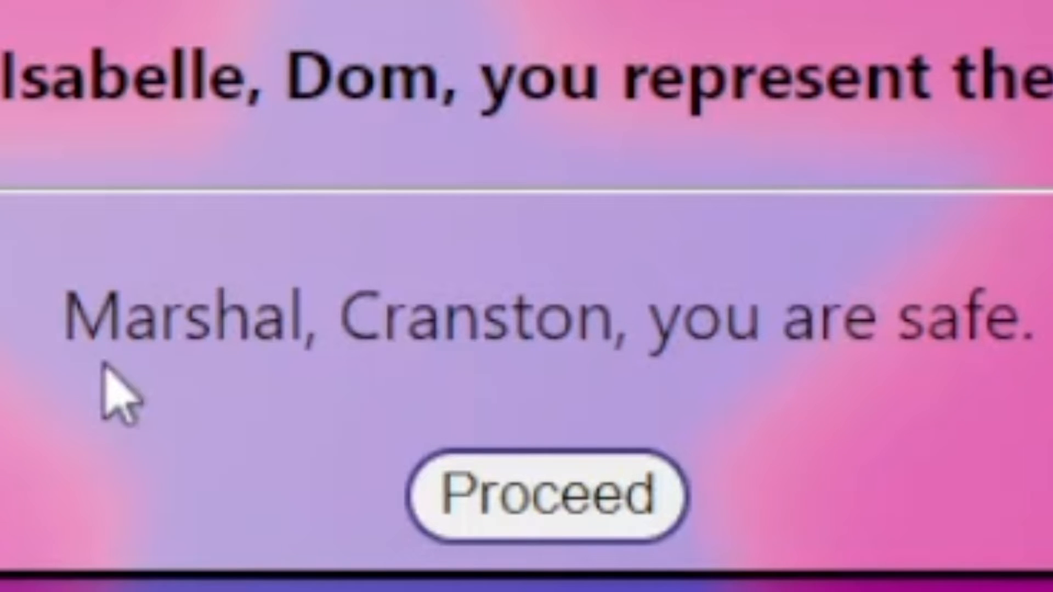
Reveal Ione as challenge winner and run the S&M lip-sync where Dom stays and Maple is eliminated.
click(551, 490)
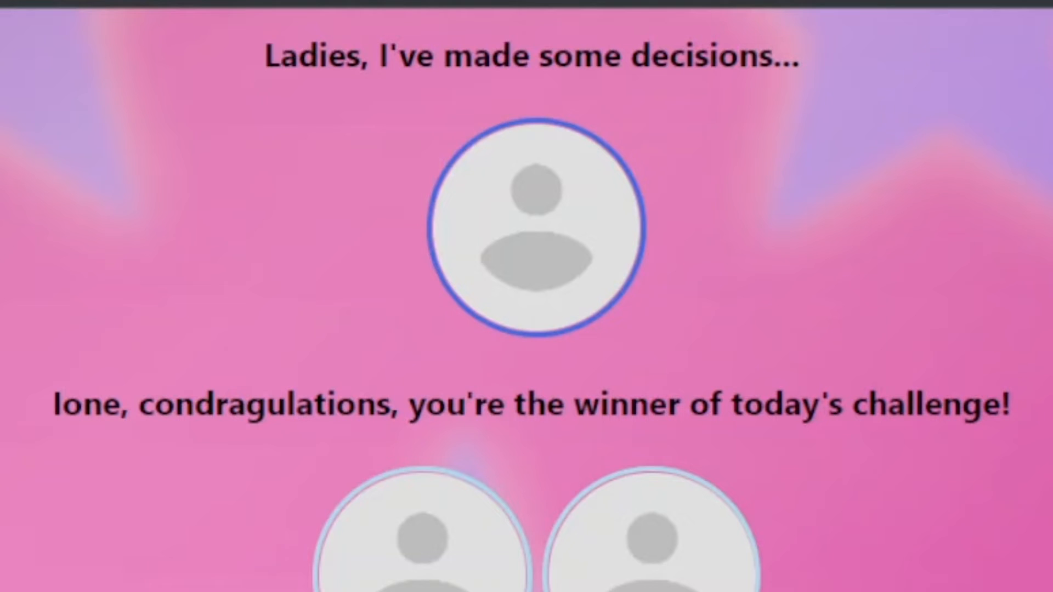
scroll(down, 3)
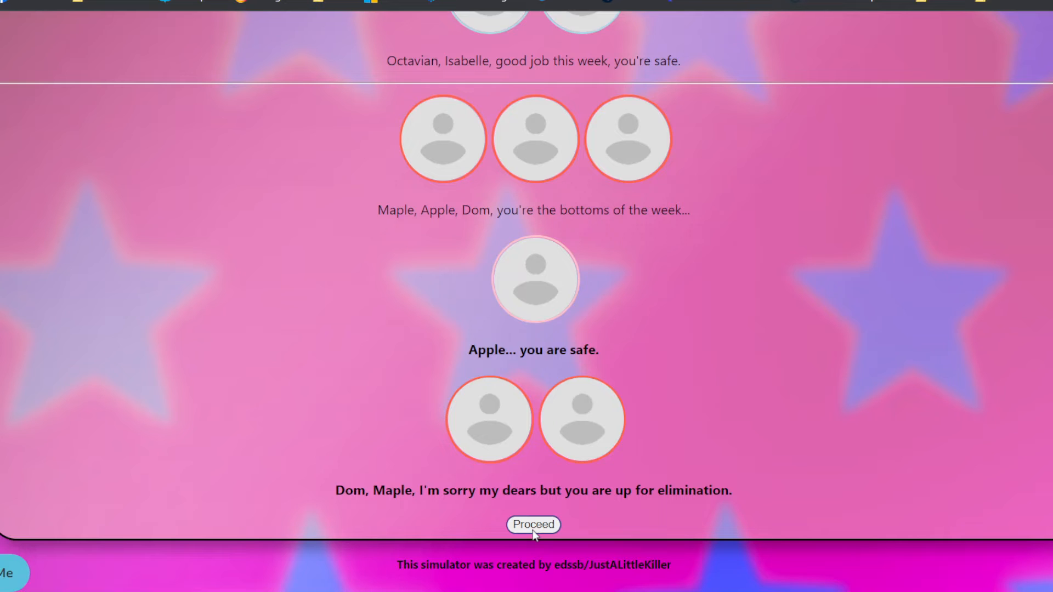
click(533, 524)
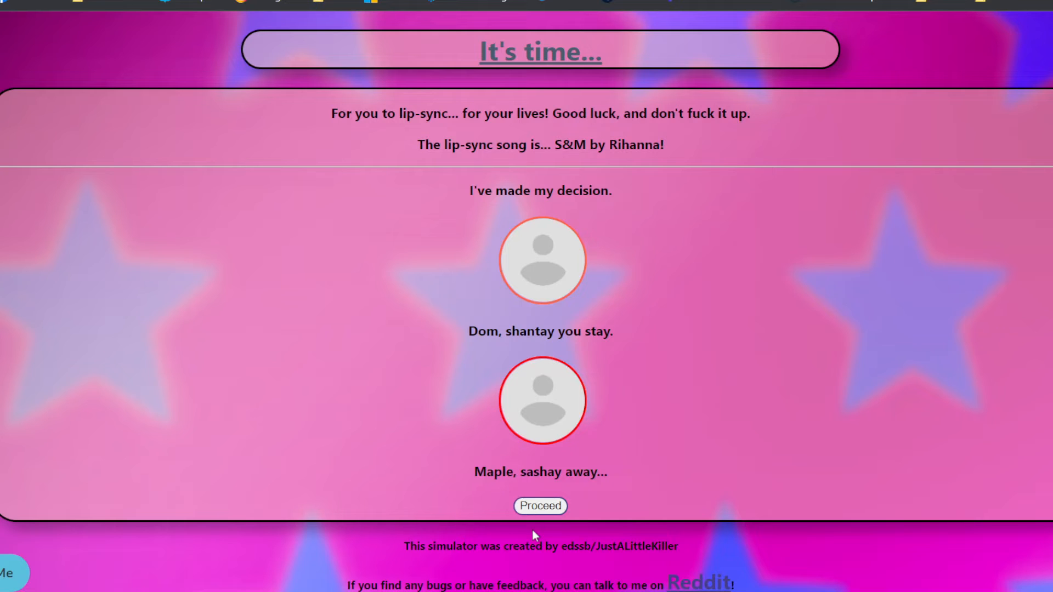
mouse_move(540, 505)
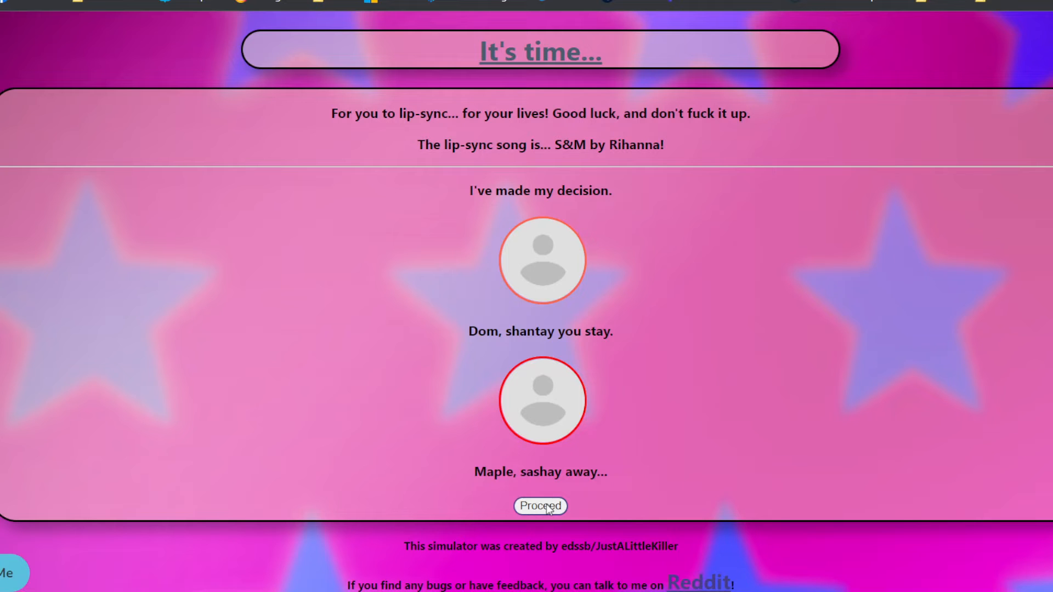
click(540, 506)
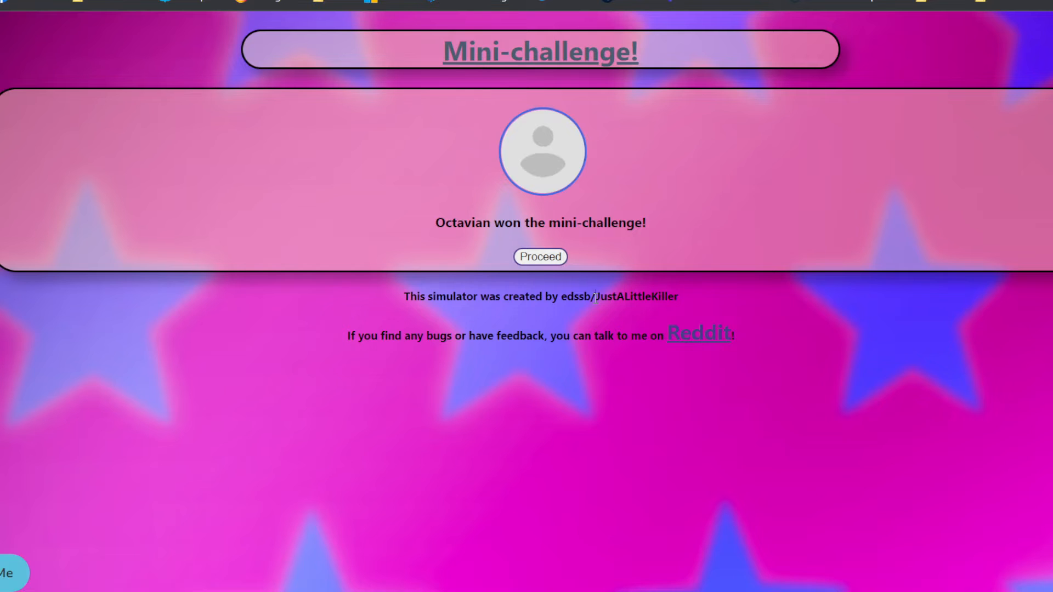
Play the crime comedy maxi-challenge and fish runway, then reveal the judges' decisions for the week.
click(539, 257)
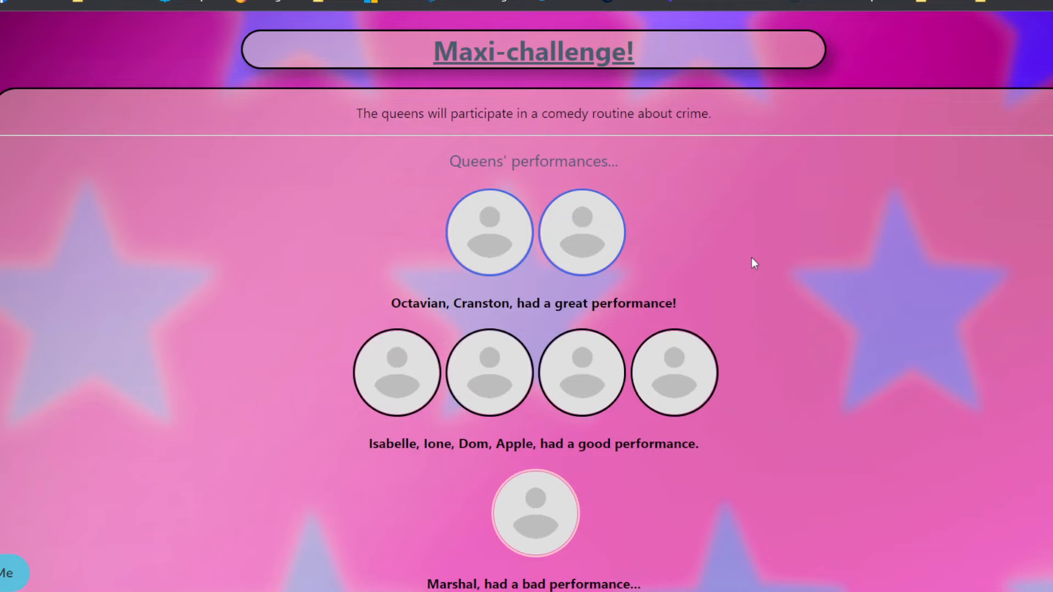
scroll(down, 3)
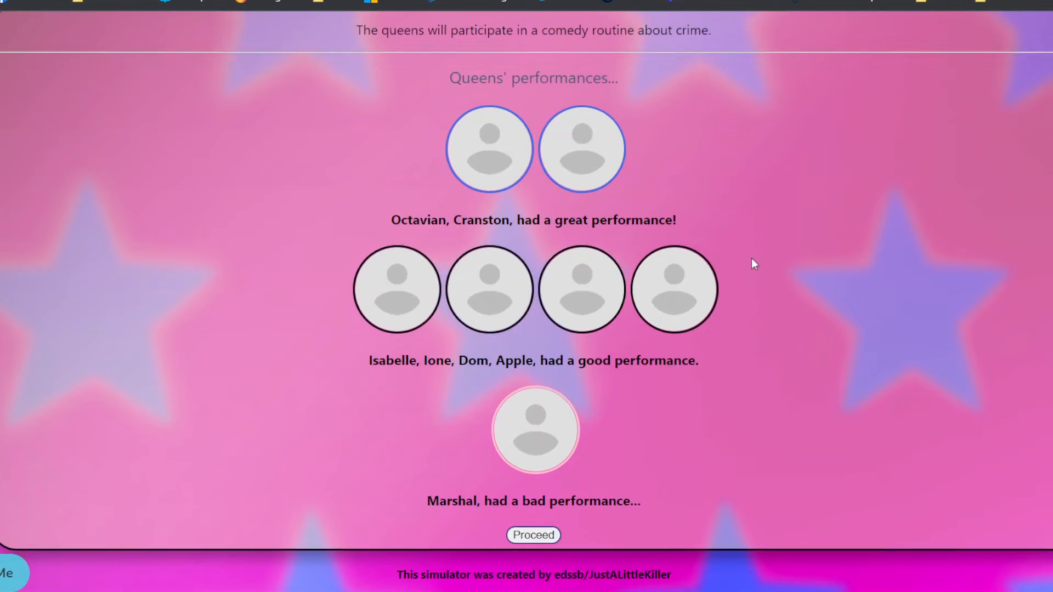
click(533, 534)
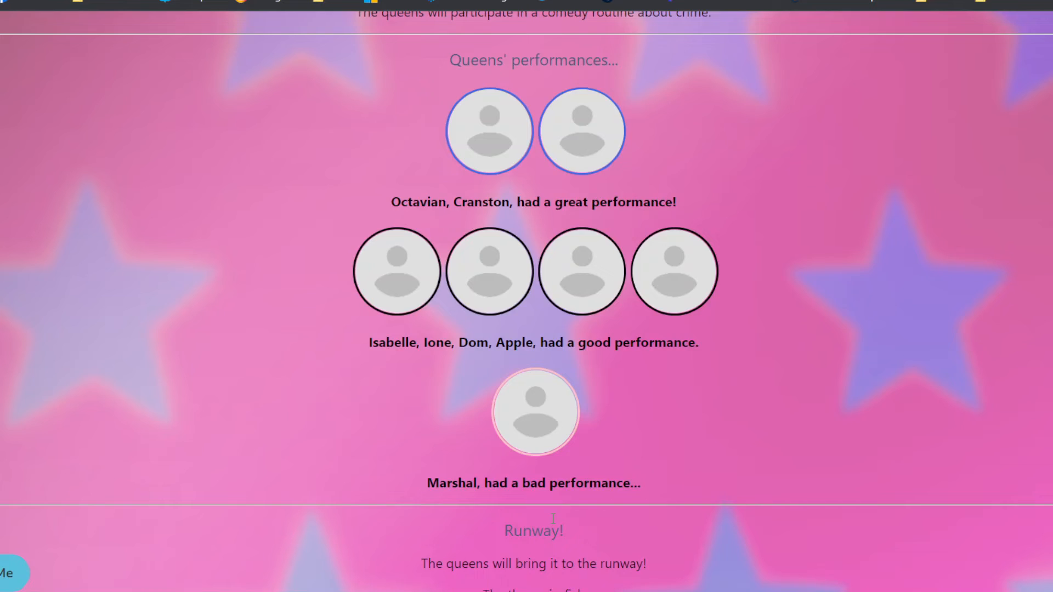
scroll(down, 3)
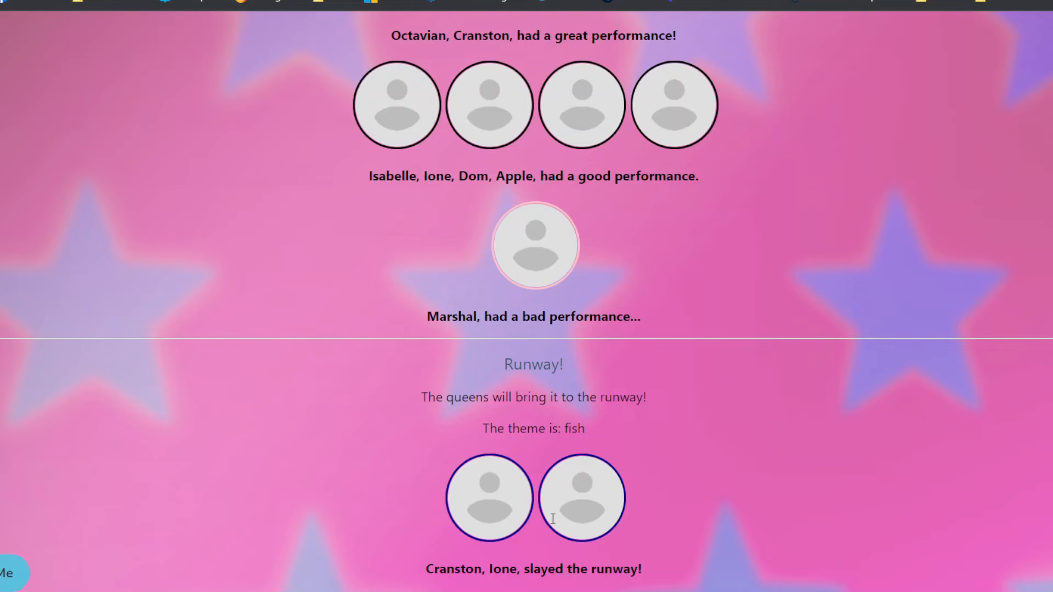
scroll(down, 3)
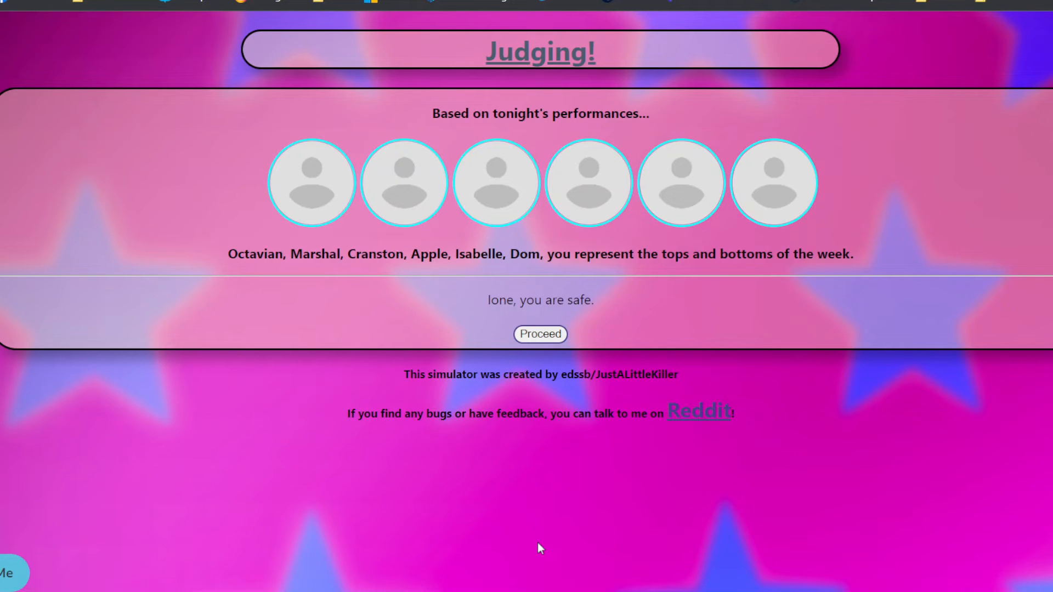
click(540, 333)
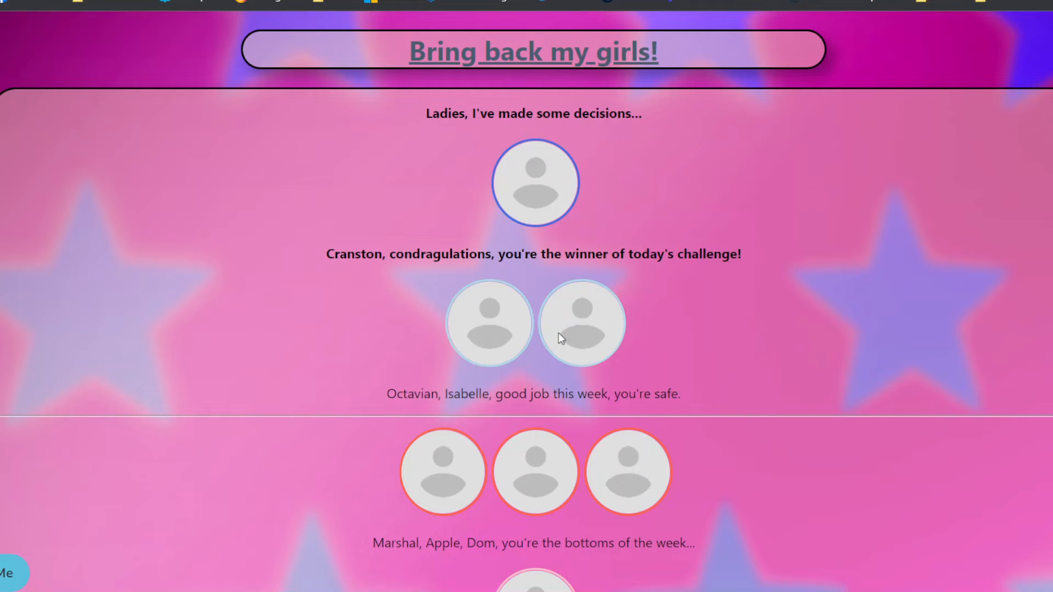
Scroll the judging decisions and start the Head to Toe lip-sync between Marshal and Dom.
scroll(down, 3)
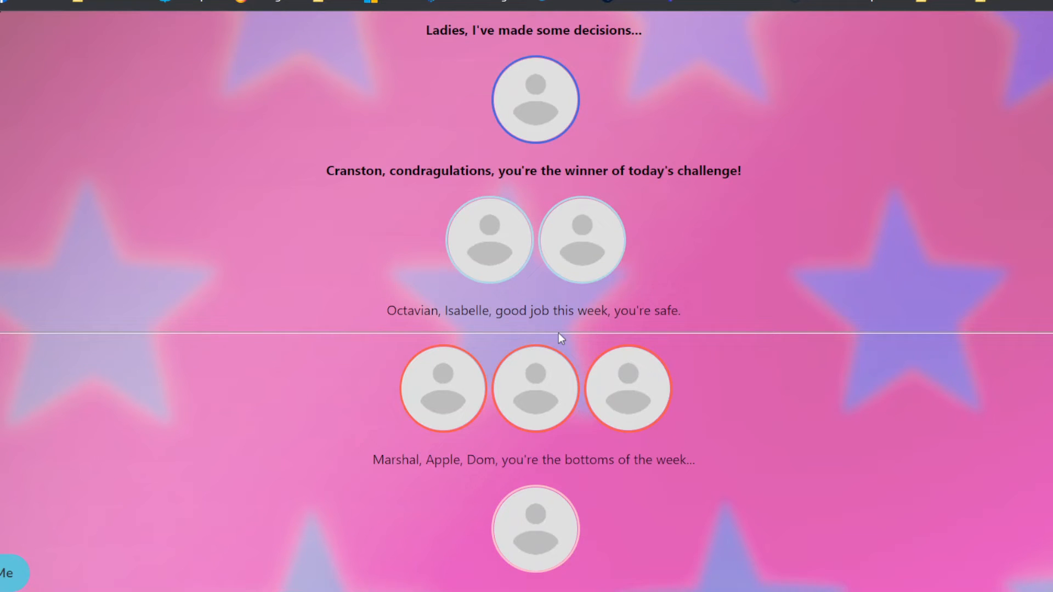
scroll(down, 3)
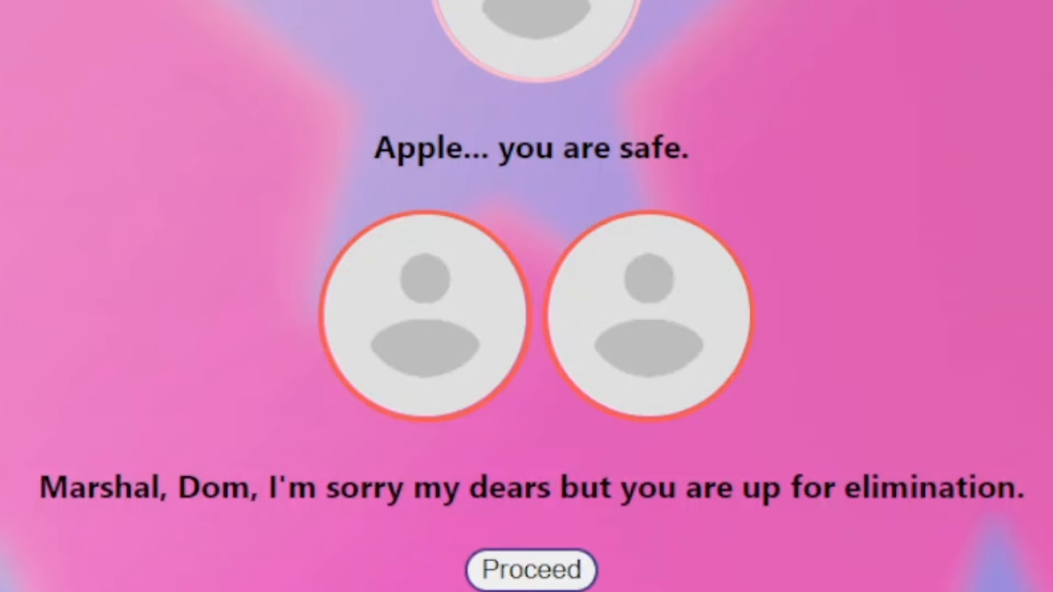
click(531, 569)
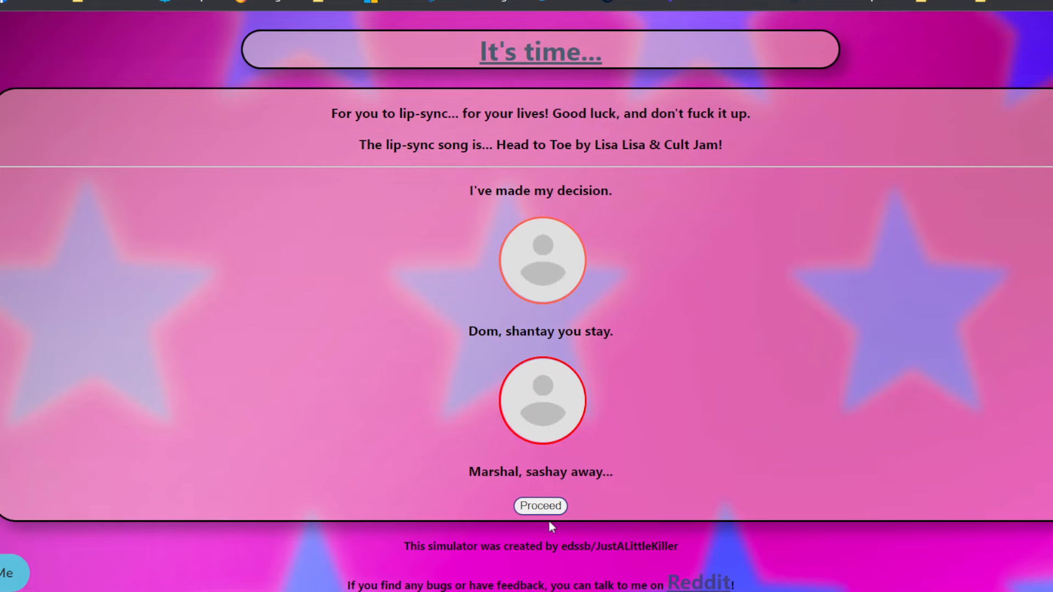
Advance through Octavian's mini-challenge and makeover win, Cranston vs Ione's 'Not Myself Tonight' lip-sync, and Ione's elimination.
click(540, 505)
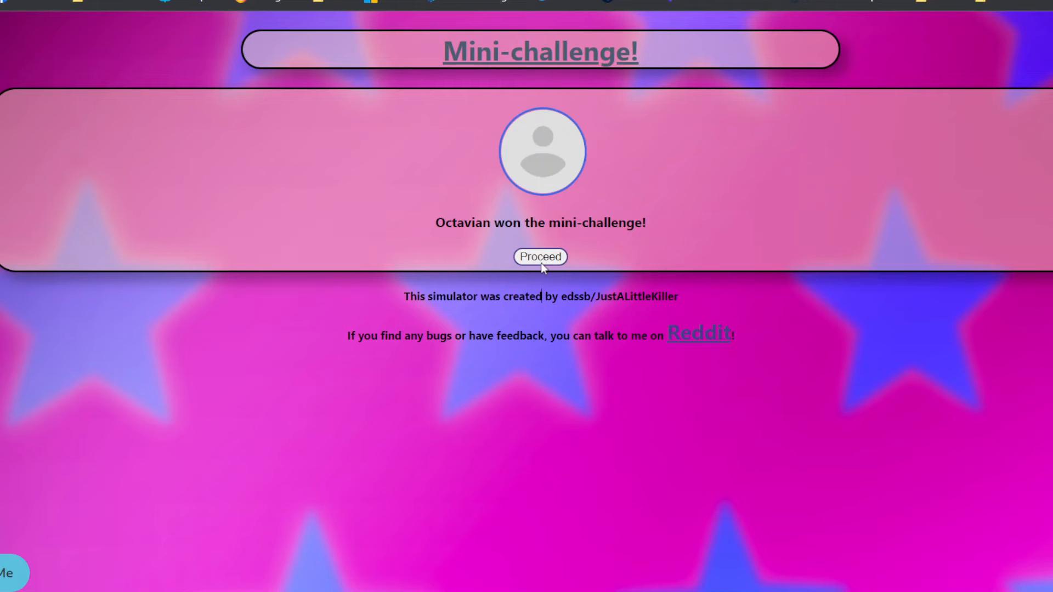
click(540, 257)
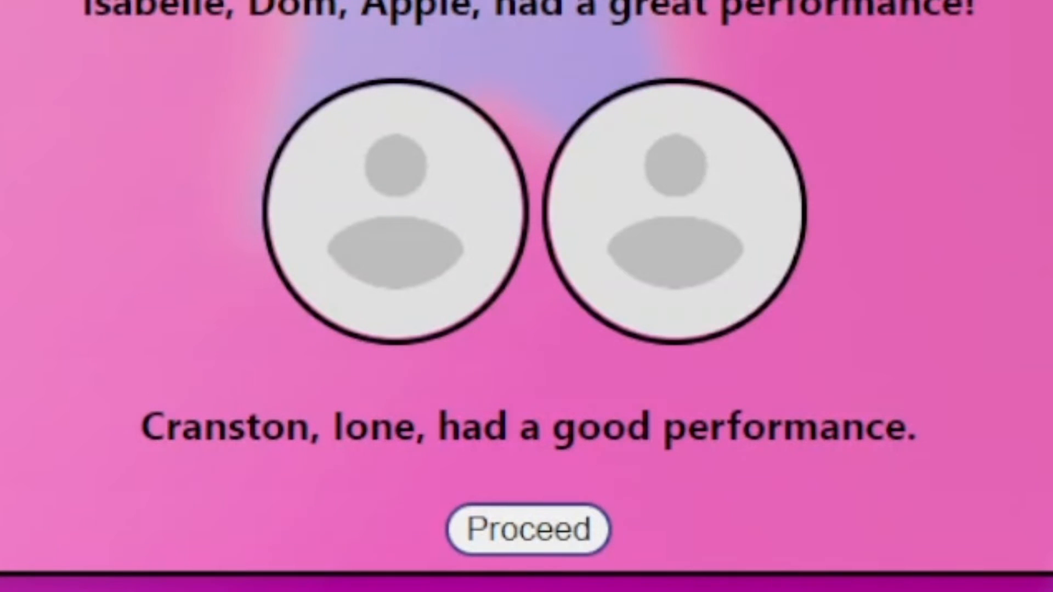
mouse_move(370, 551)
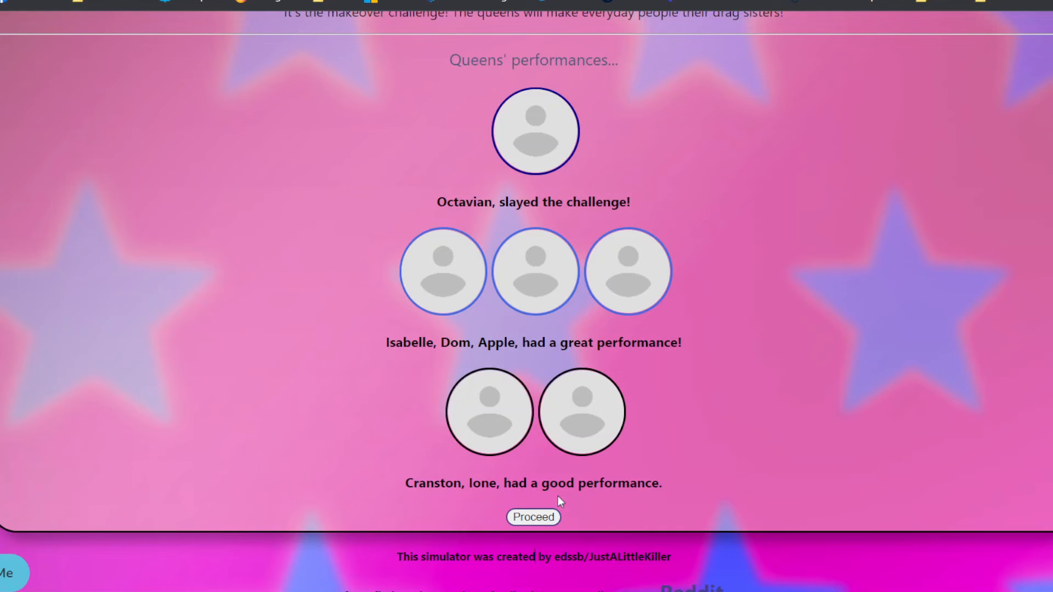
mouse_move(531, 546)
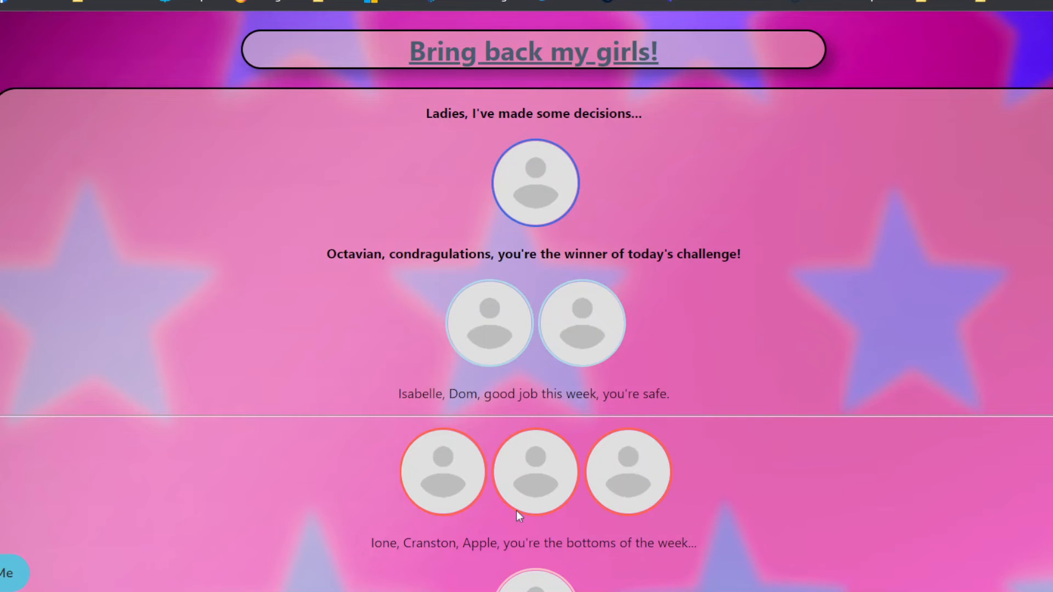
scroll(down, 3)
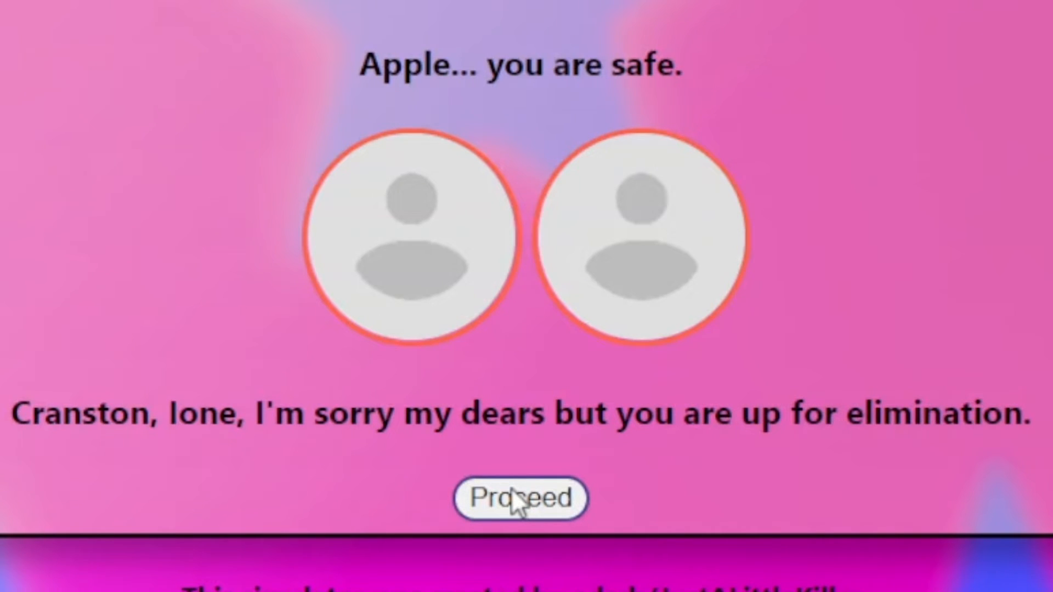
click(520, 499)
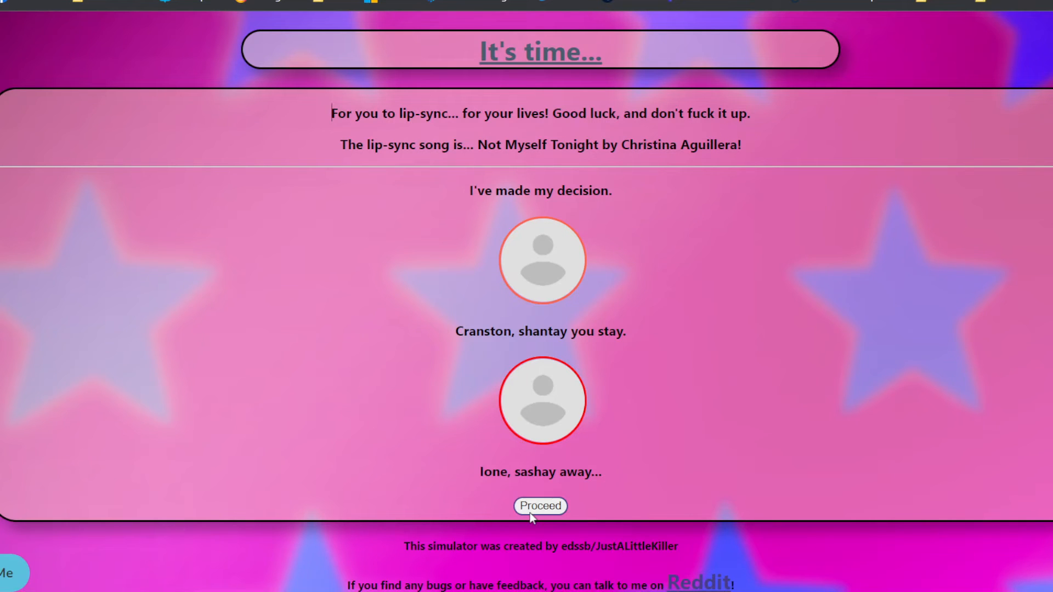
click(540, 505)
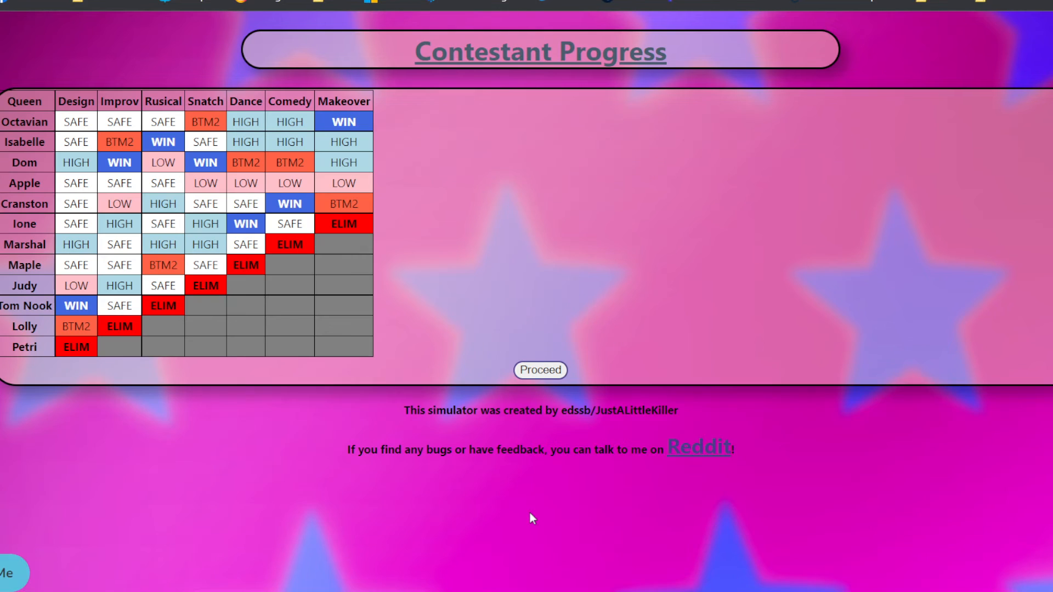
click(539, 369)
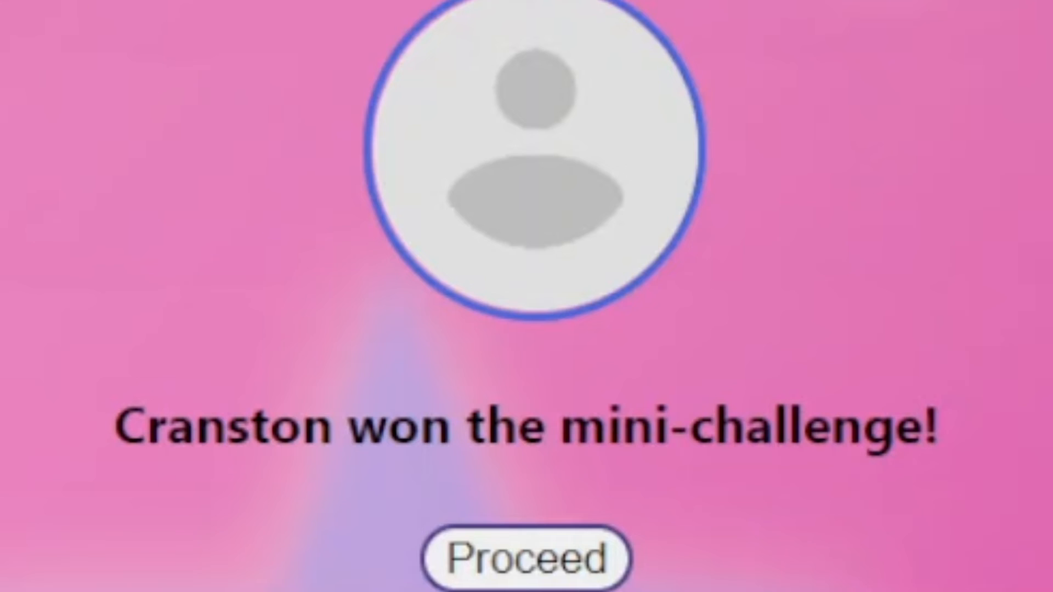
Advance past Cranston's mini-challenge win, Apple's acting win, Dom's 'Friday' lip-sync loss and the progress table into the next mini-challenge.
click(528, 560)
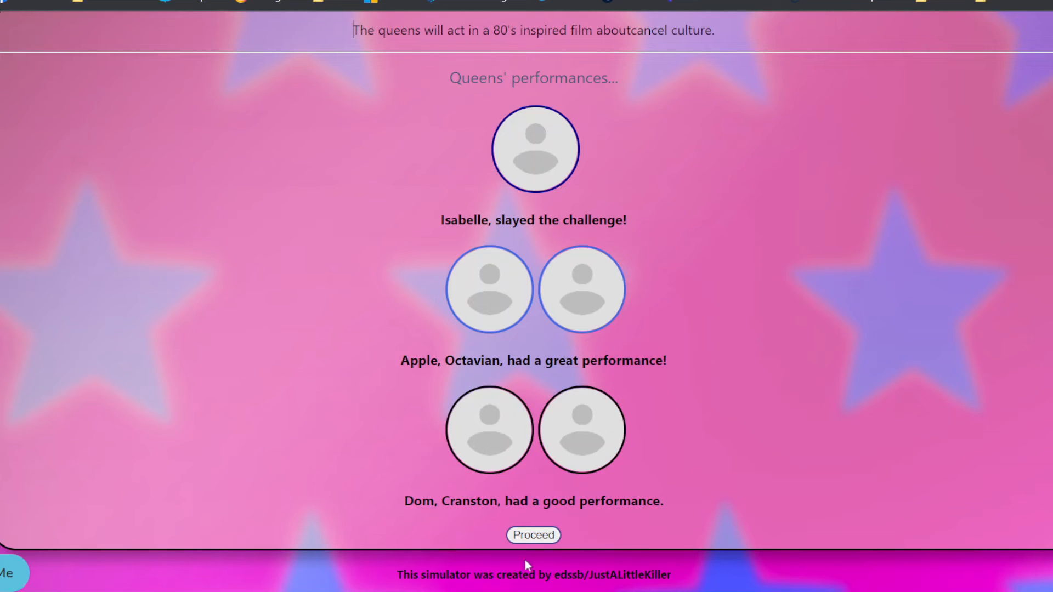
click(533, 534)
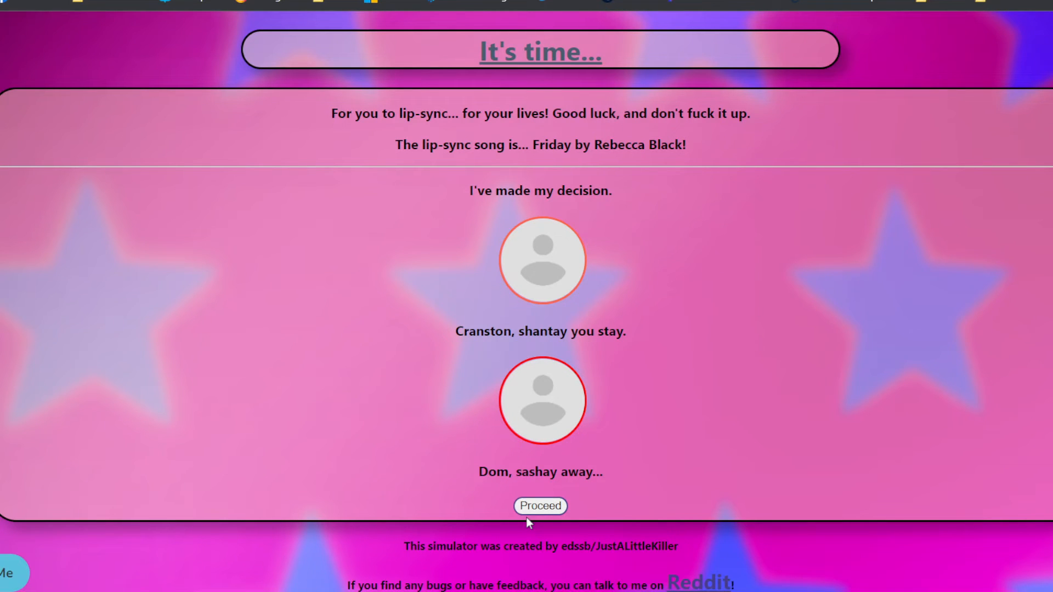
click(539, 505)
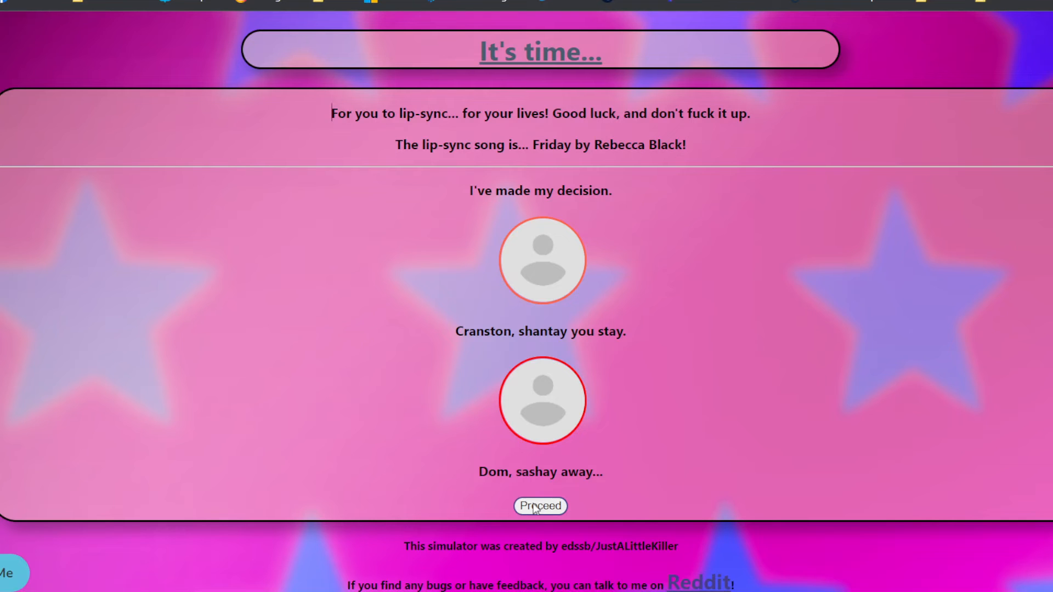
click(540, 506)
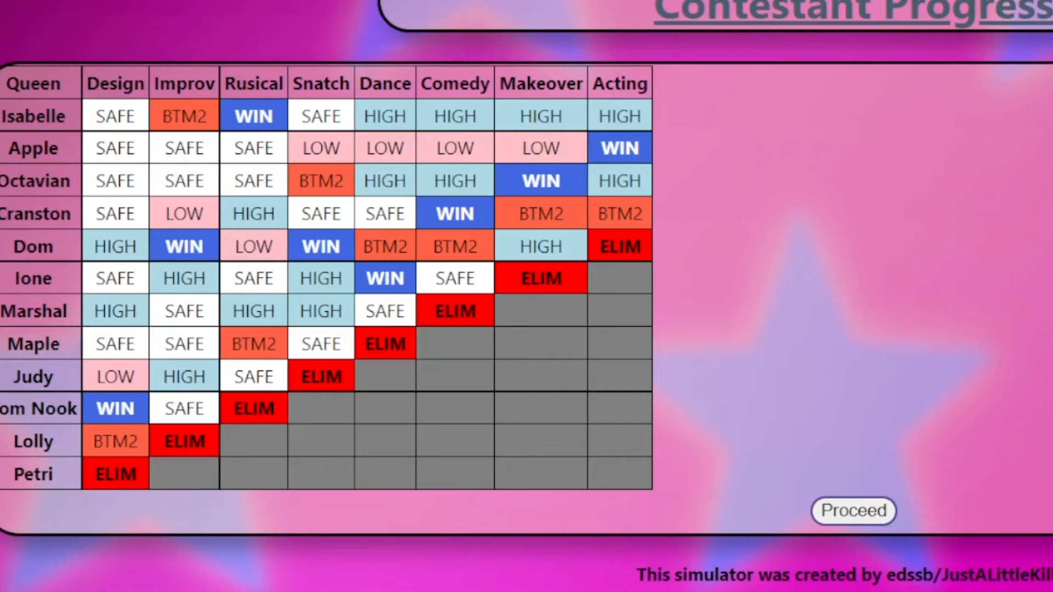
click(853, 511)
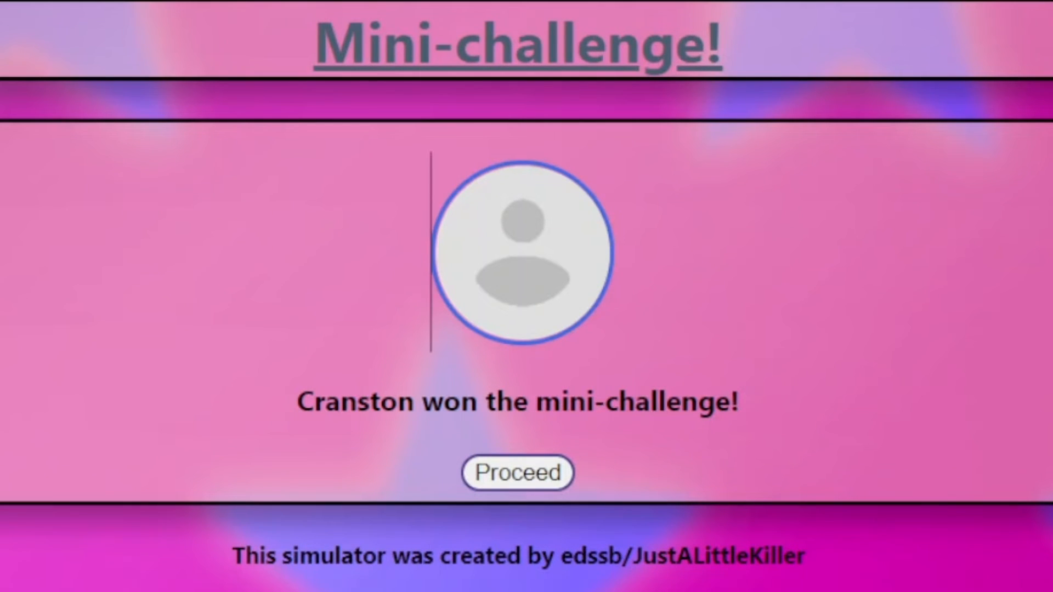
Play the Ball maxi-challenge and runway so Apple wins, Octavian is safe and Isabelle and Cranston are up for elimination.
click(517, 472)
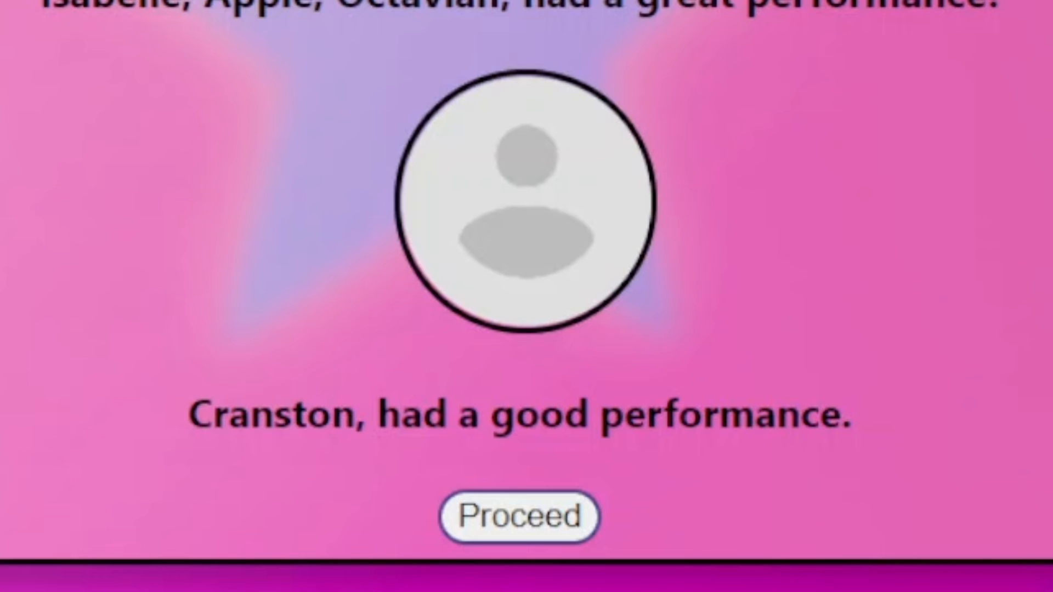
mouse_move(737, 222)
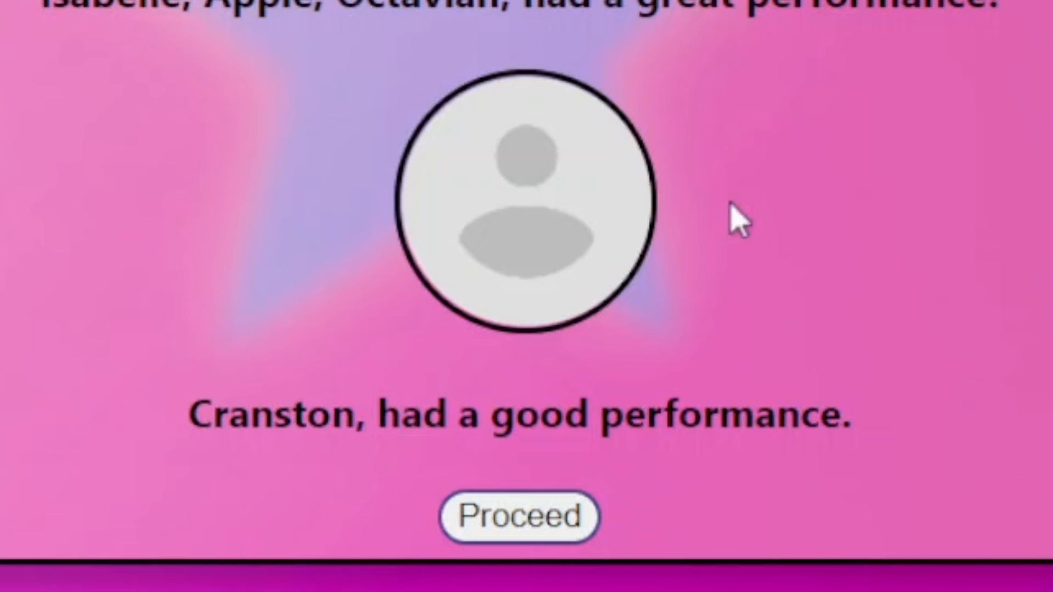
mouse_move(753, 380)
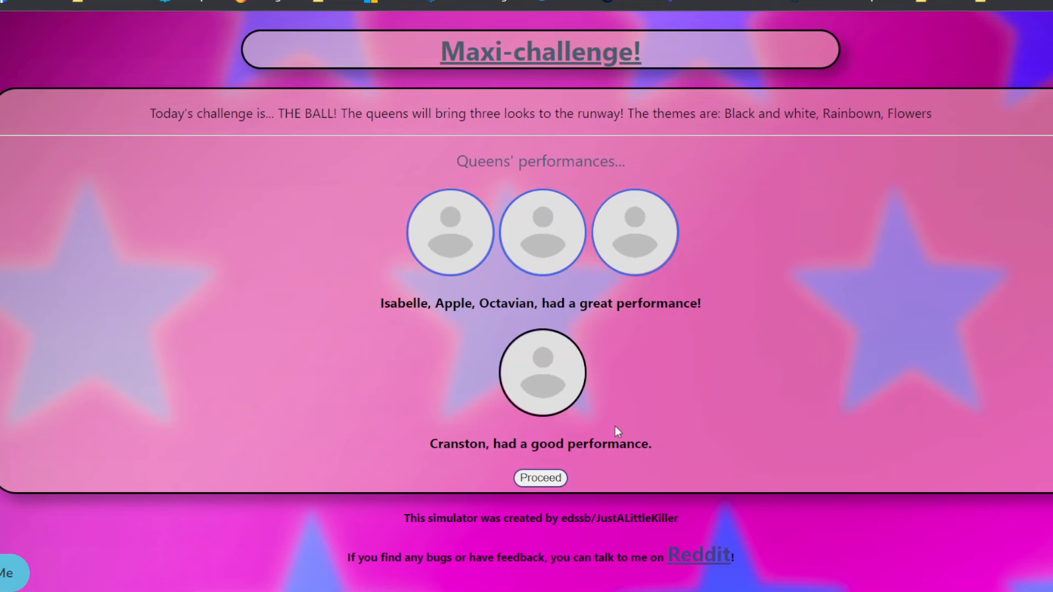
mouse_move(570, 537)
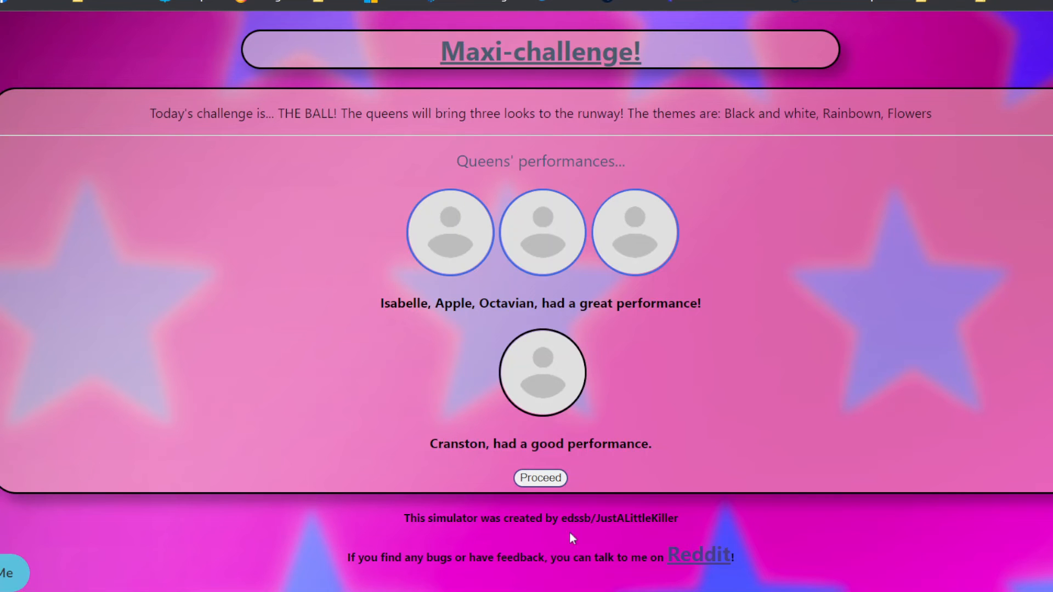
click(539, 478)
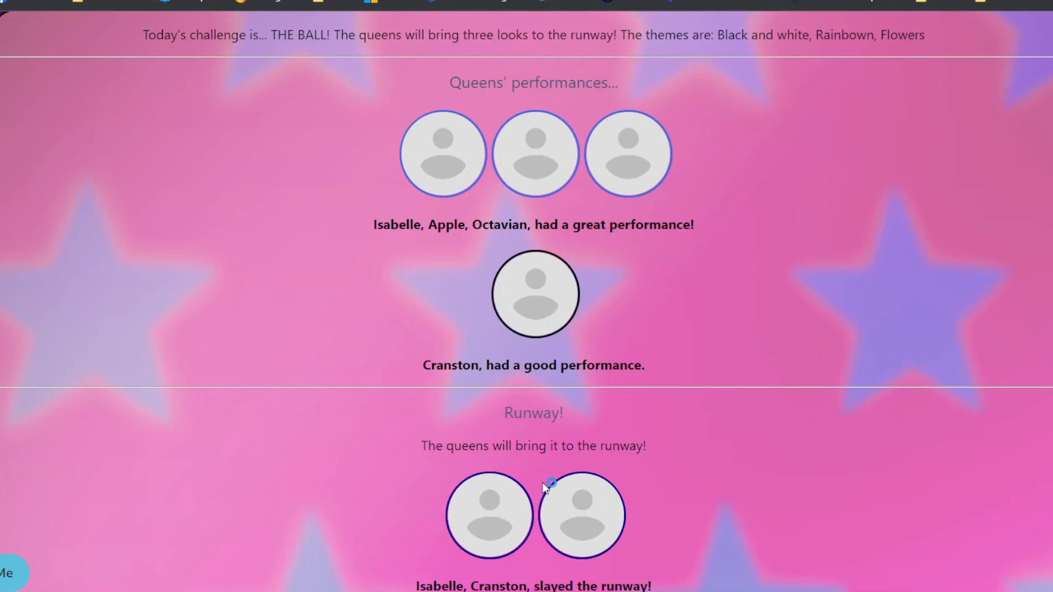
mouse_move(545, 487)
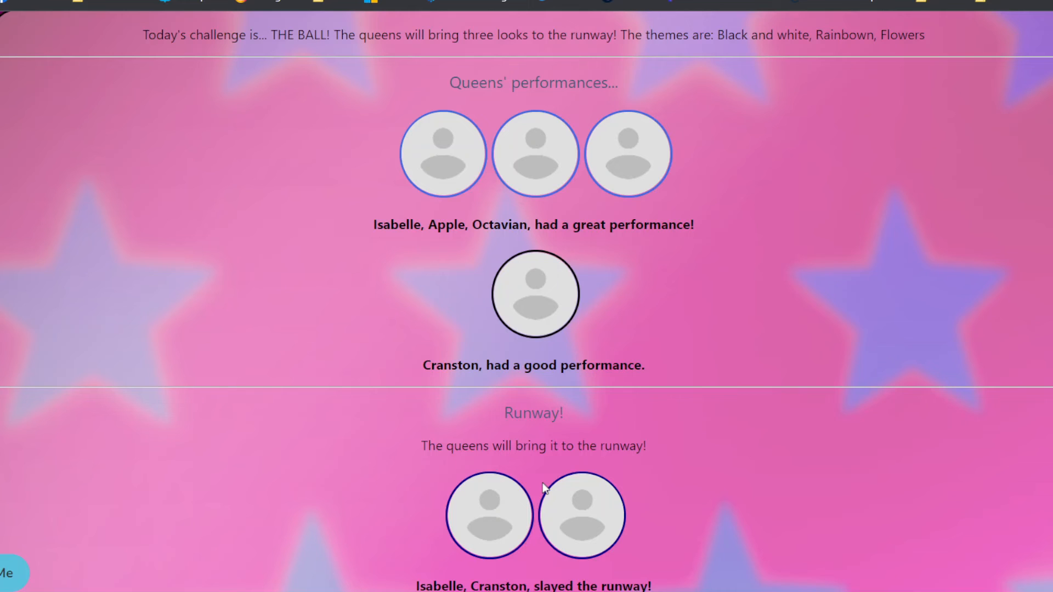
scroll(down, 3)
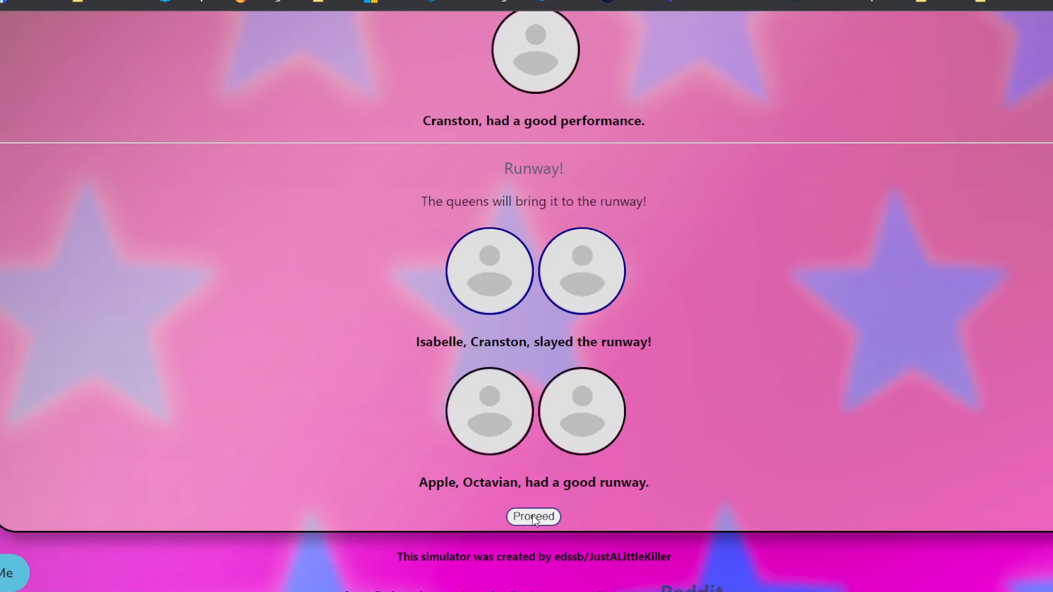
click(533, 516)
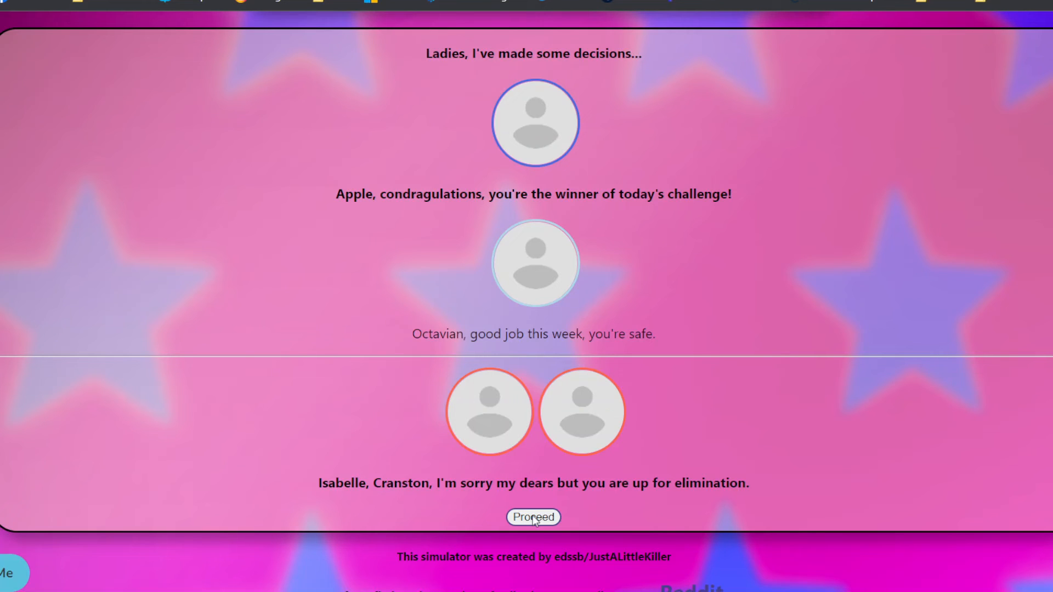
click(533, 516)
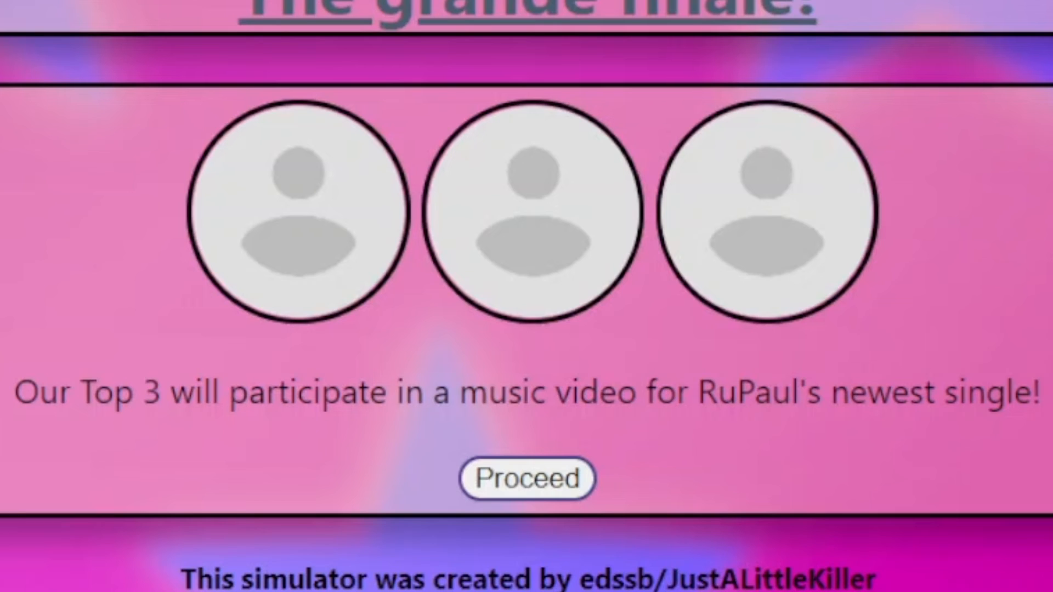
mouse_move(490, 402)
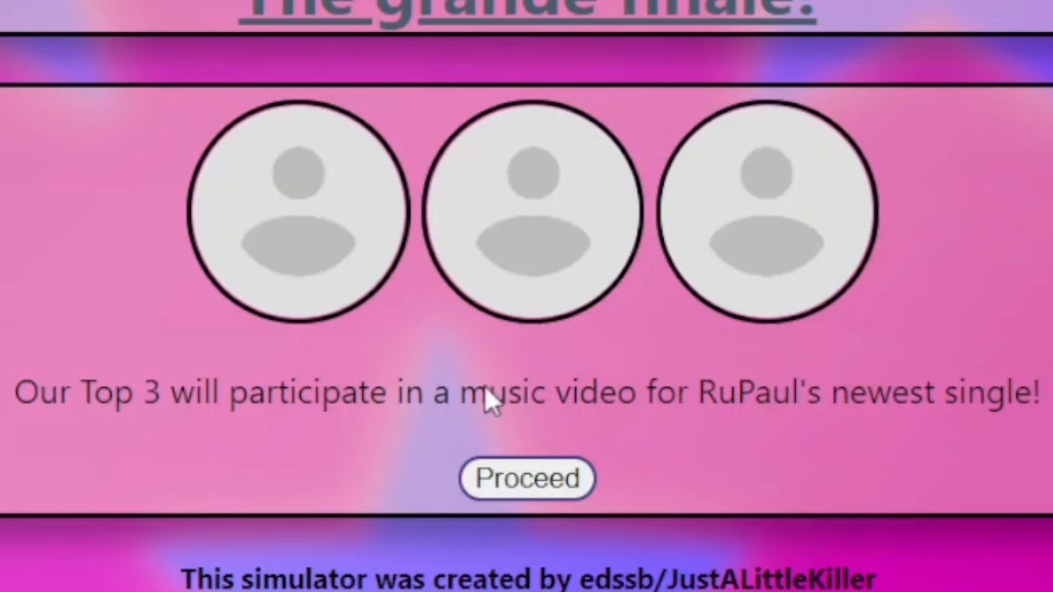
mouse_move(494, 402)
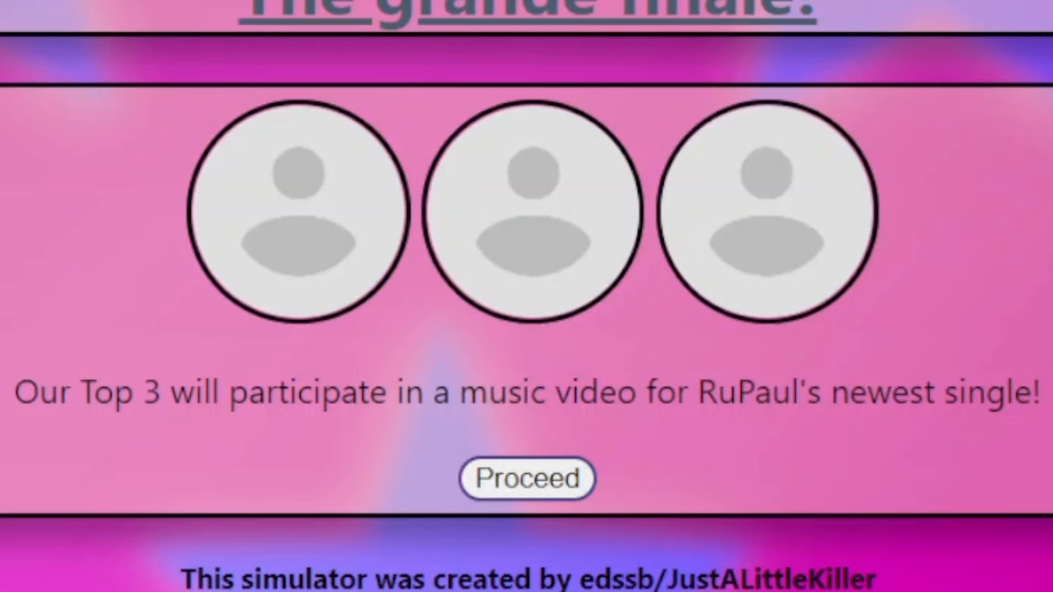
Play the finale music video and runway, where Apple and Isabelle do well, reaching the final minutes.
click(526, 478)
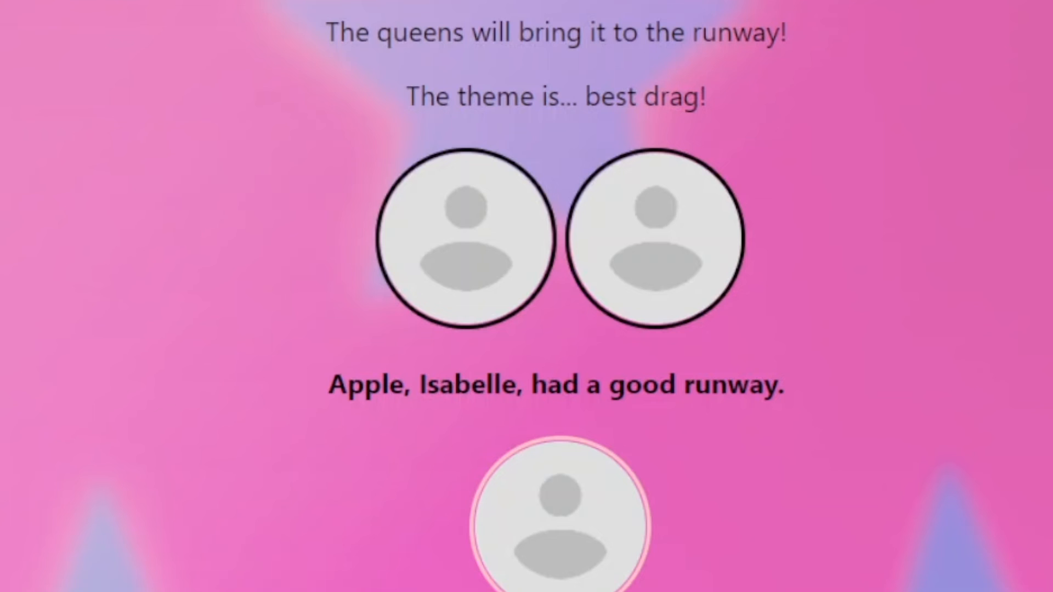
scroll(down, 3)
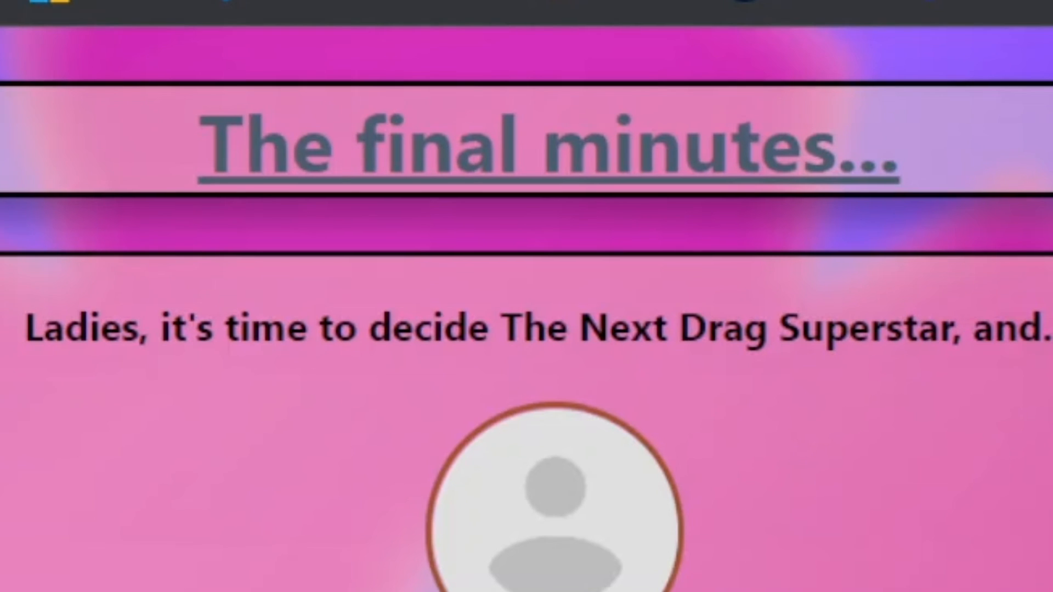
Run the lip-sync for the crown so Apple is named Next Drag Superstar over Octavian, then continue to the season results.
scroll(down, 3)
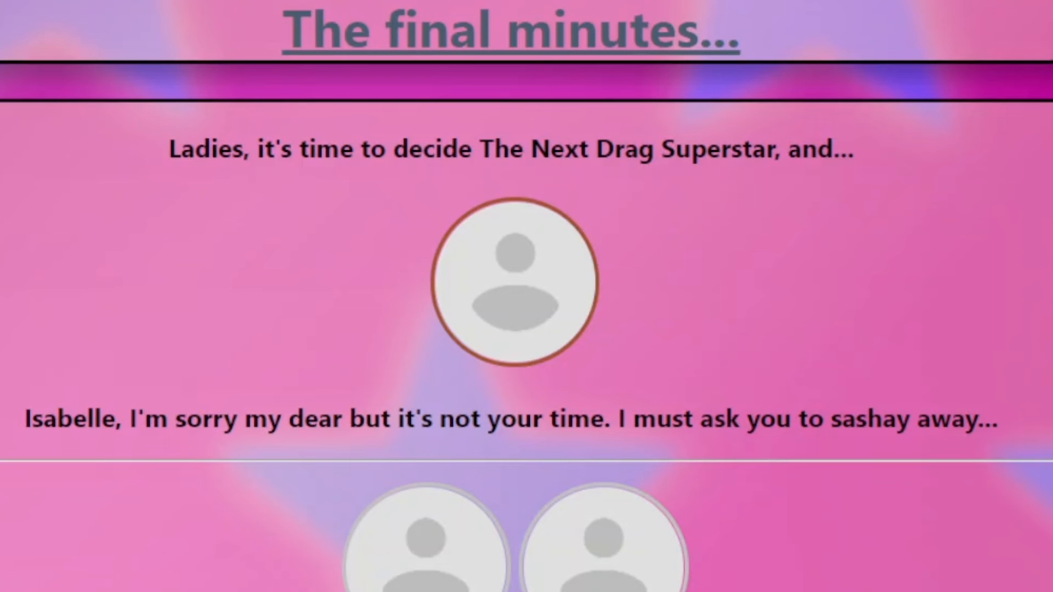
scroll(down, 3)
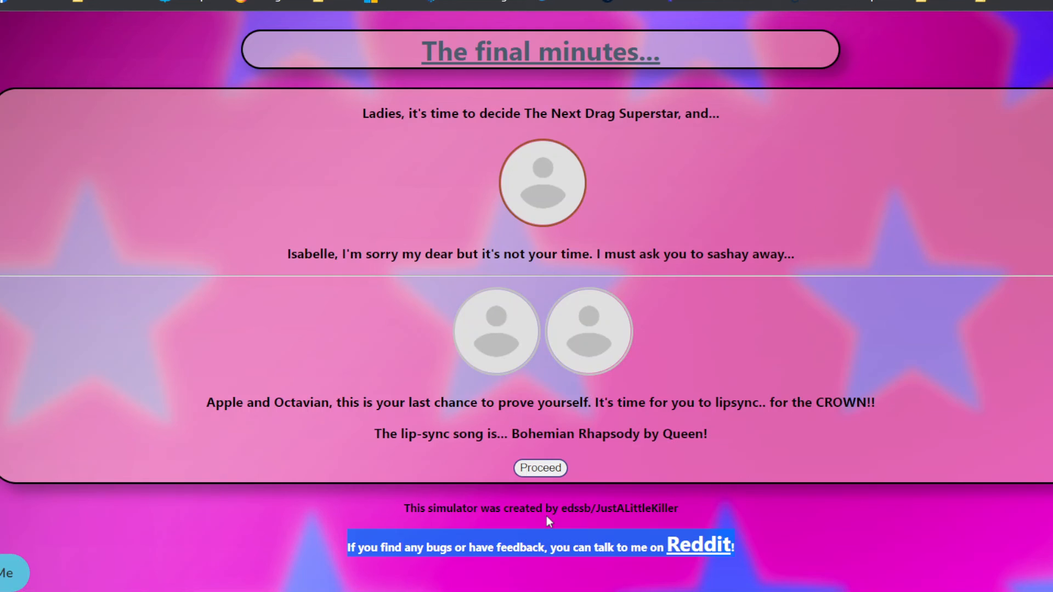
click(540, 468)
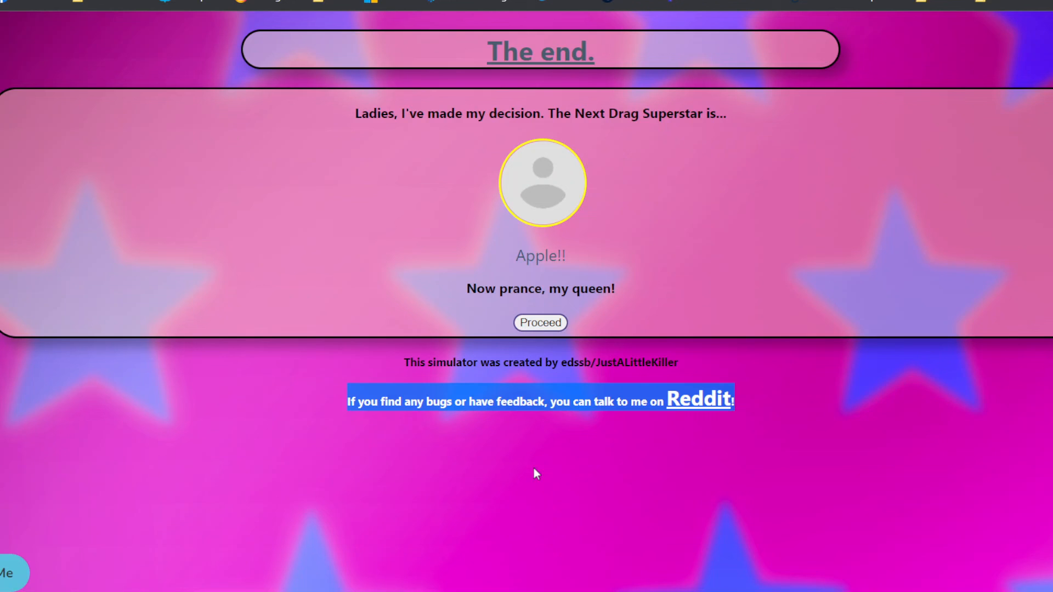
click(540, 323)
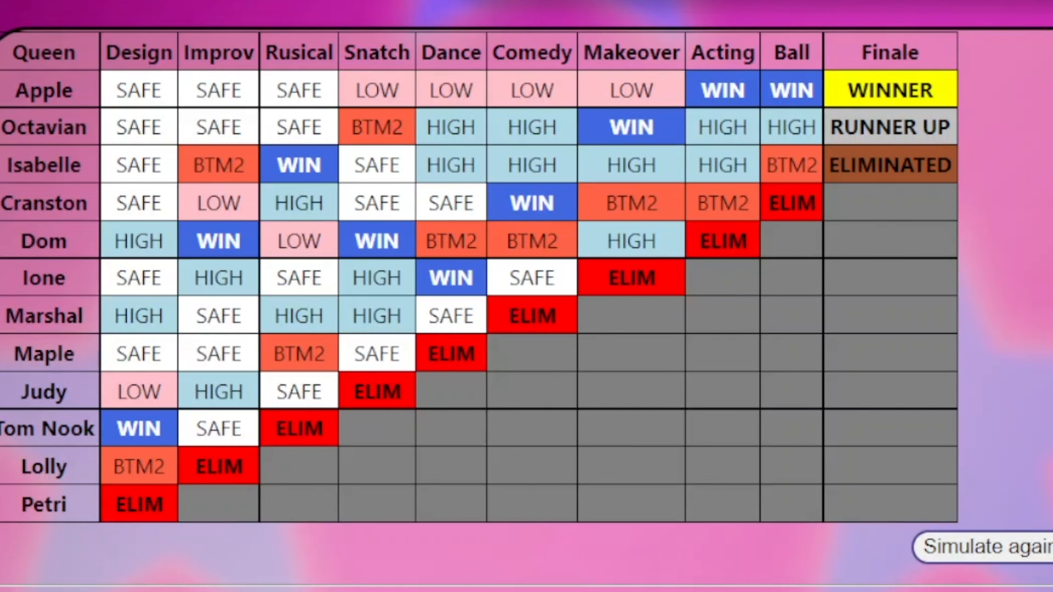